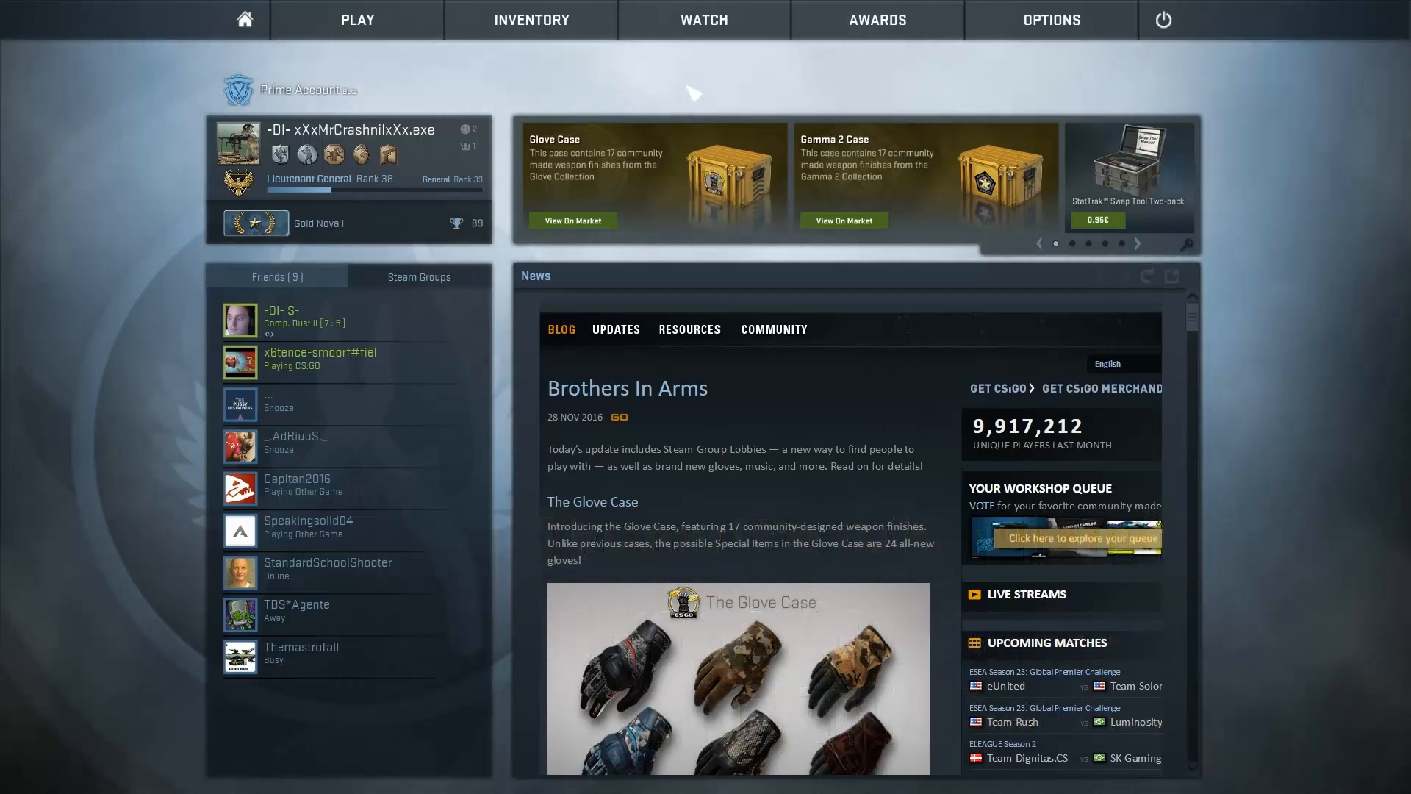
{"action": "mouse_move", "coordinate": [1350, 104]}
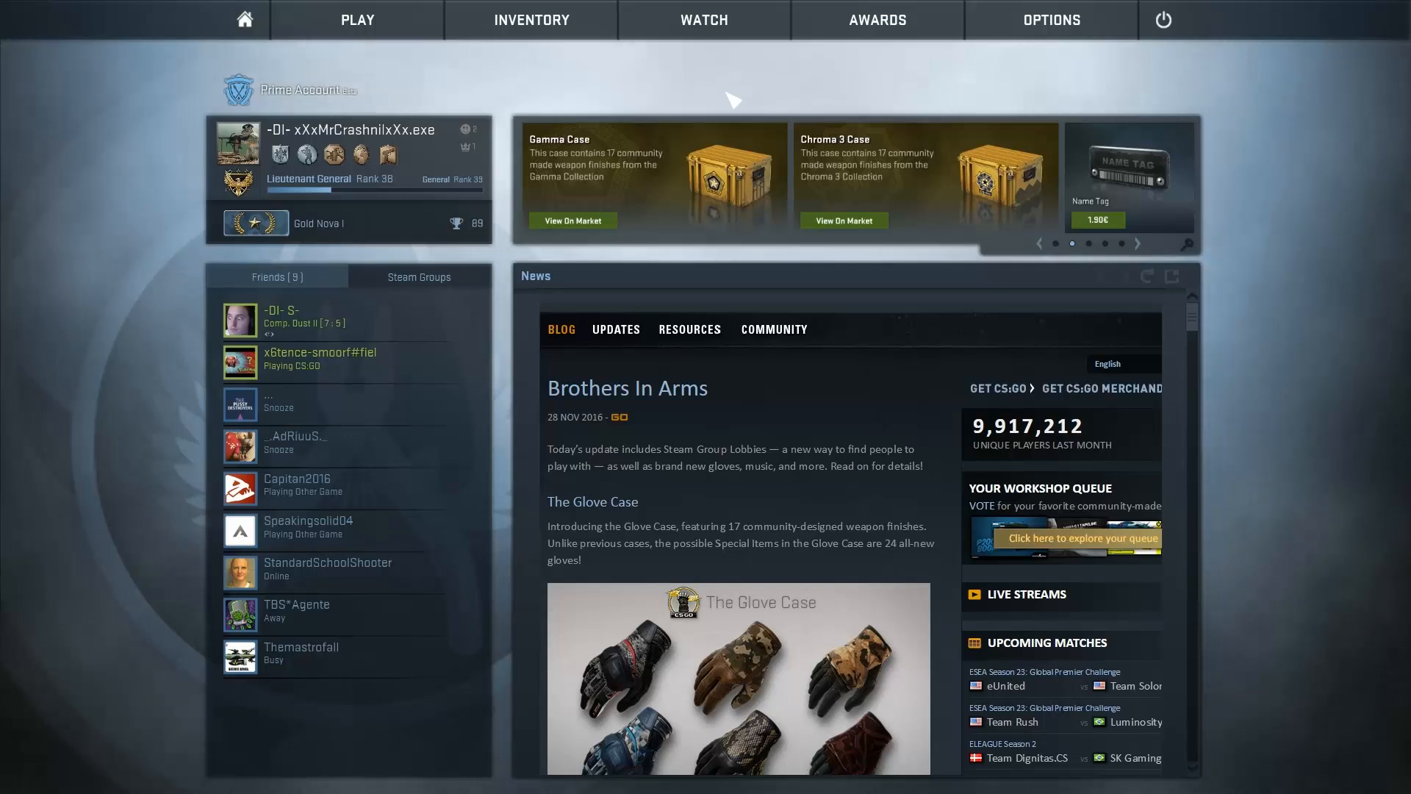
Step: Enter cl_showfps 1 in the console and start an offline no-bots Dust II match
{"action": "left_click", "coordinate": [356, 20]}
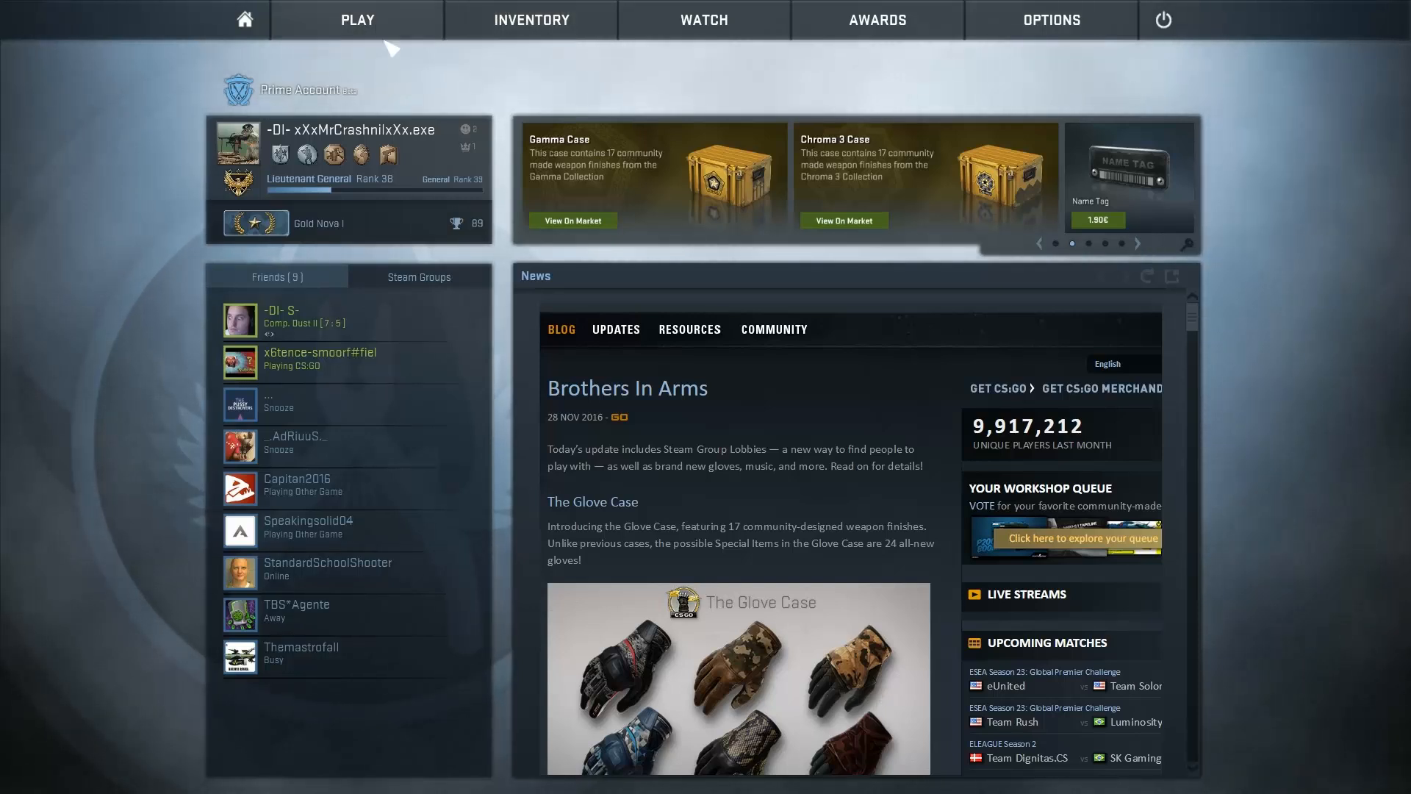
{"action": "left_click", "coordinate": [356, 20]}
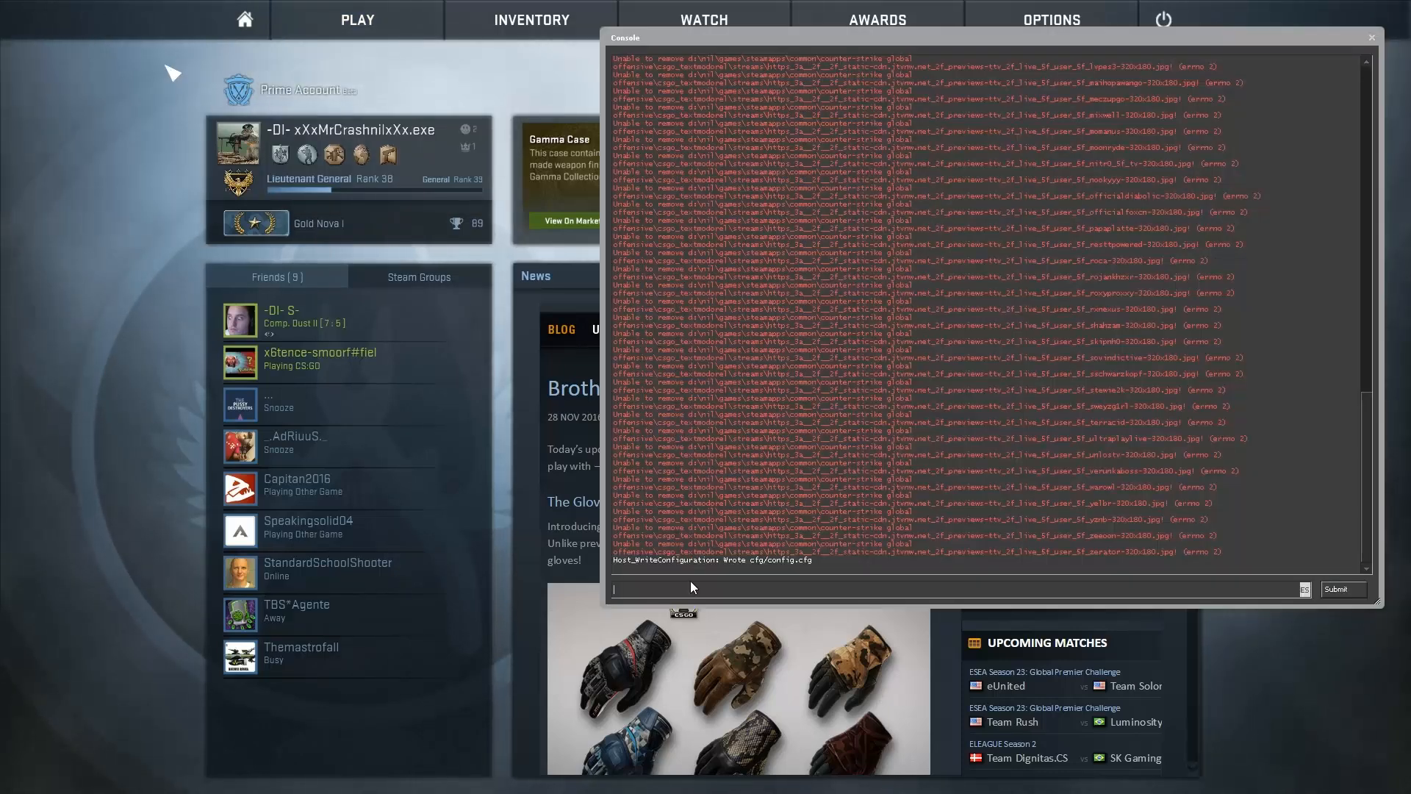
{"action": "type", "text": "cl_show"}
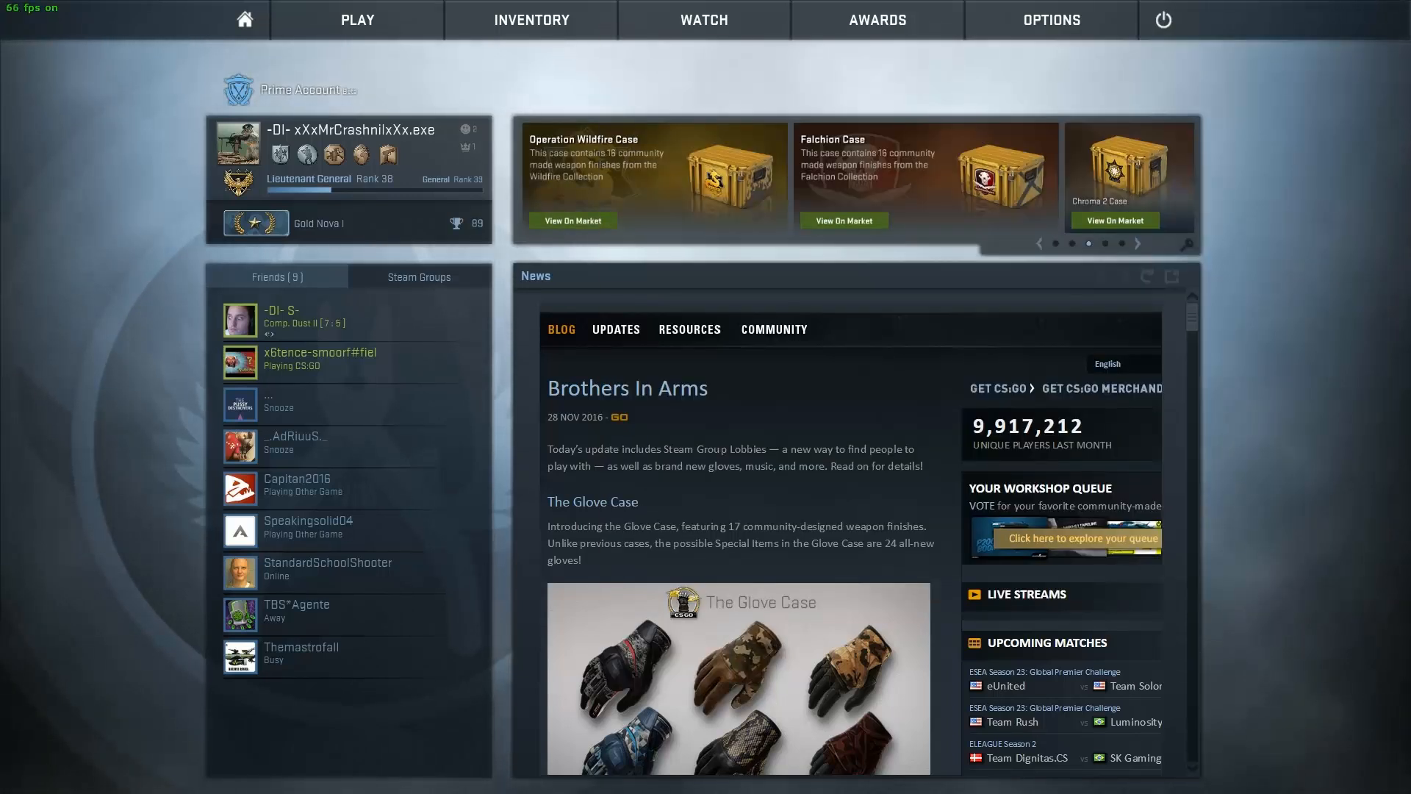
{"action": "mouse_move", "coordinate": [337, 76]}
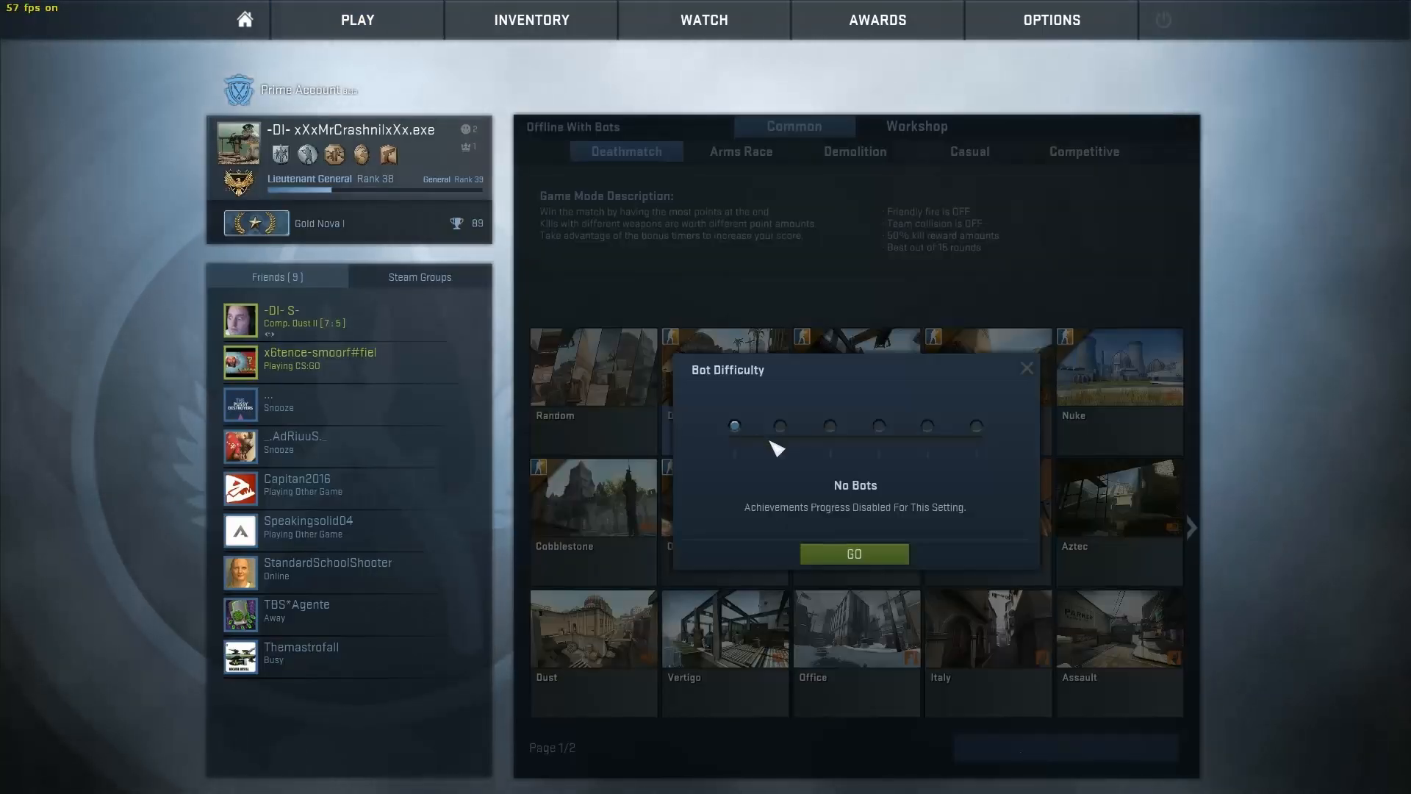
{"action": "left_click", "coordinate": [853, 554]}
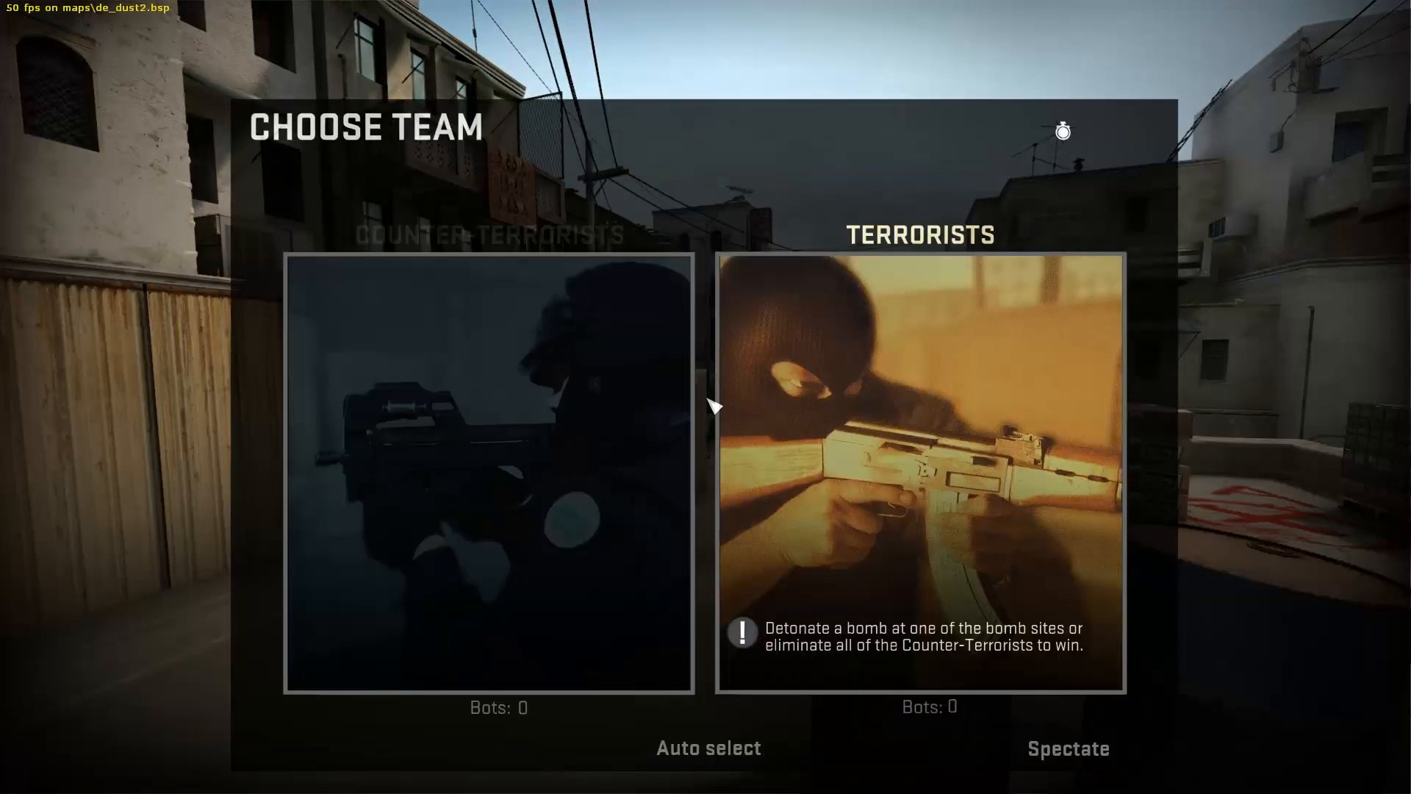
Step: Join the Terrorists and walk around Dust II watching the FPS counter
{"action": "left_click", "coordinate": [919, 468]}
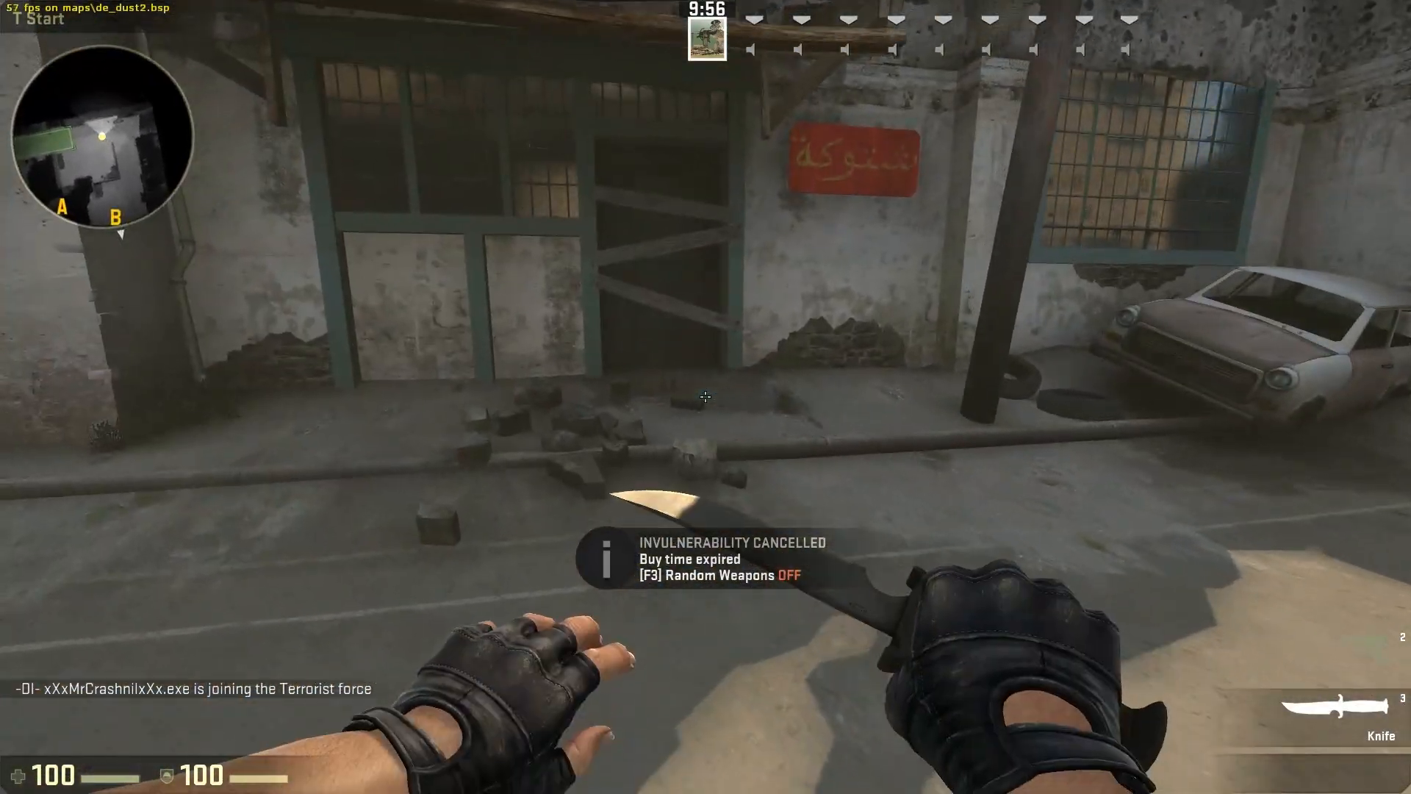
{"action": "key", "text": "y"}
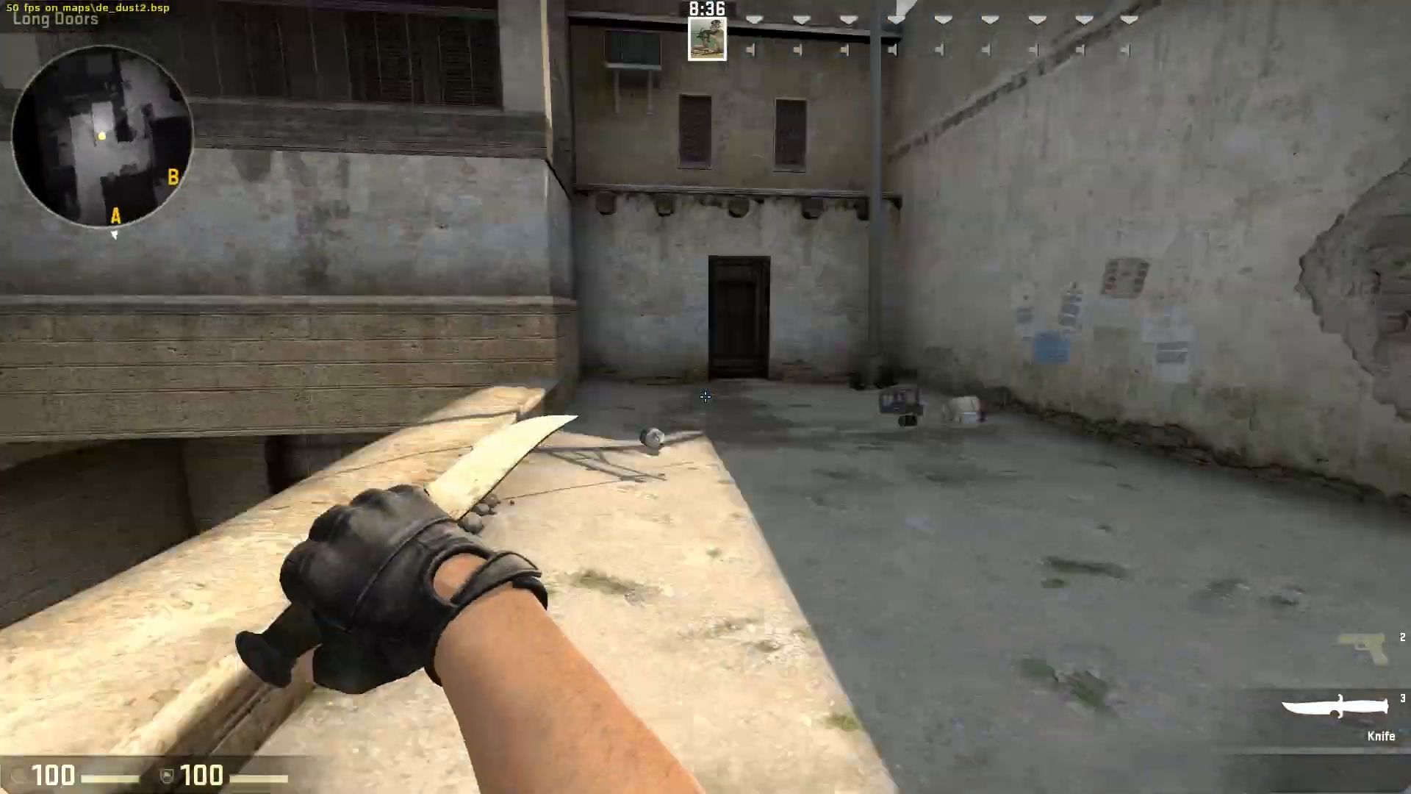
{"action": "mouse_move", "coordinate": [706, 397]}
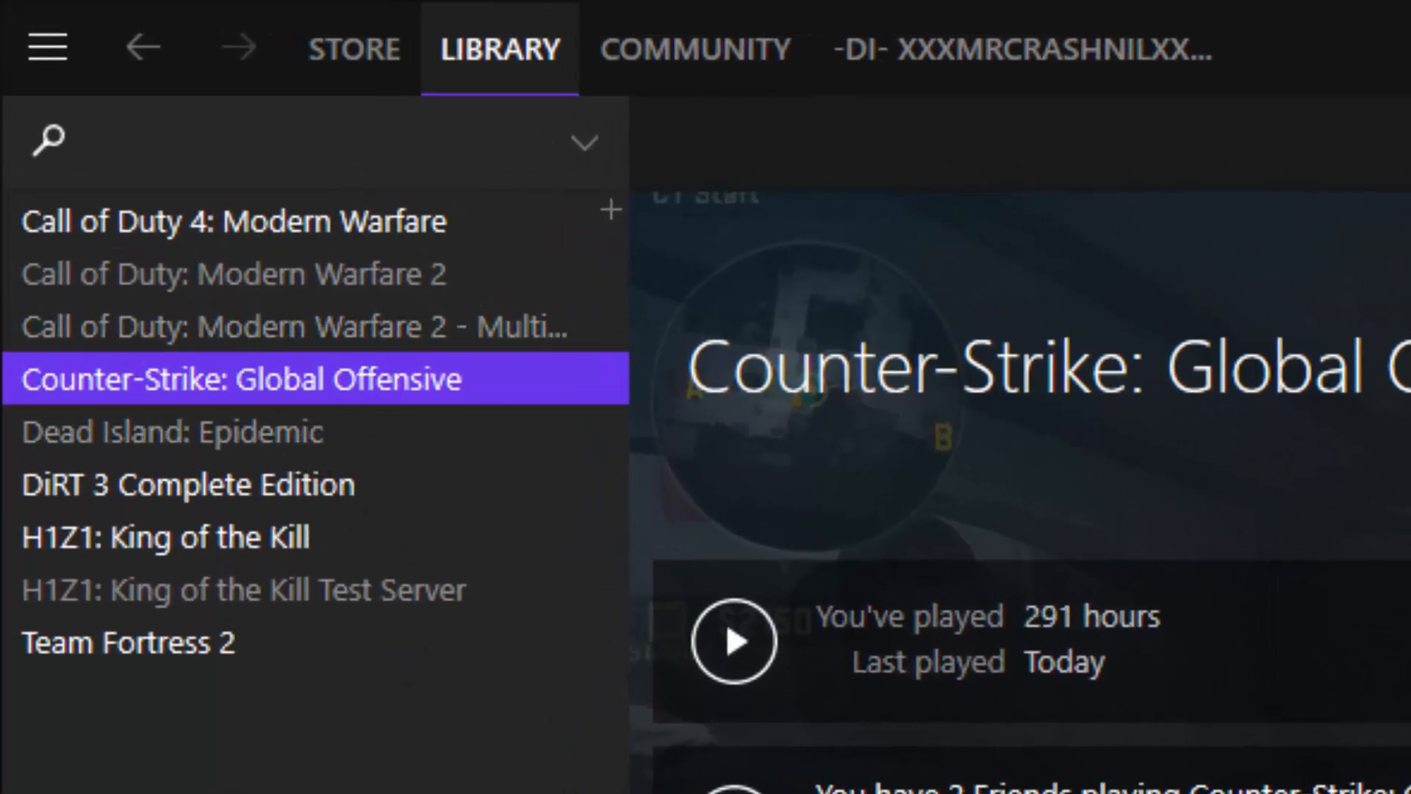
Step: Add -novid to the start of CS:GO's launch options and fix -nod3d9ex
{"action": "right_click", "coordinate": [241, 378]}
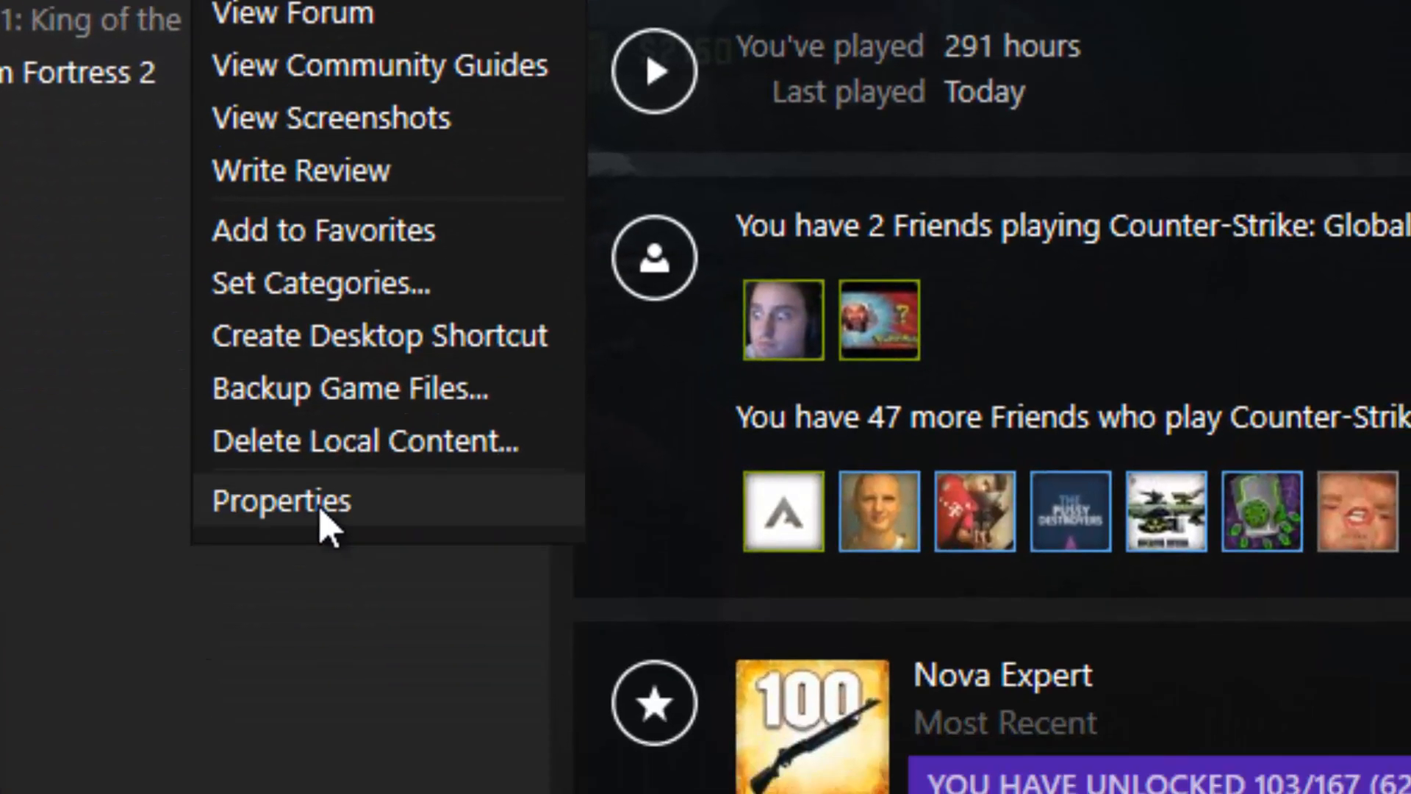
{"action": "left_click", "coordinate": [280, 501]}
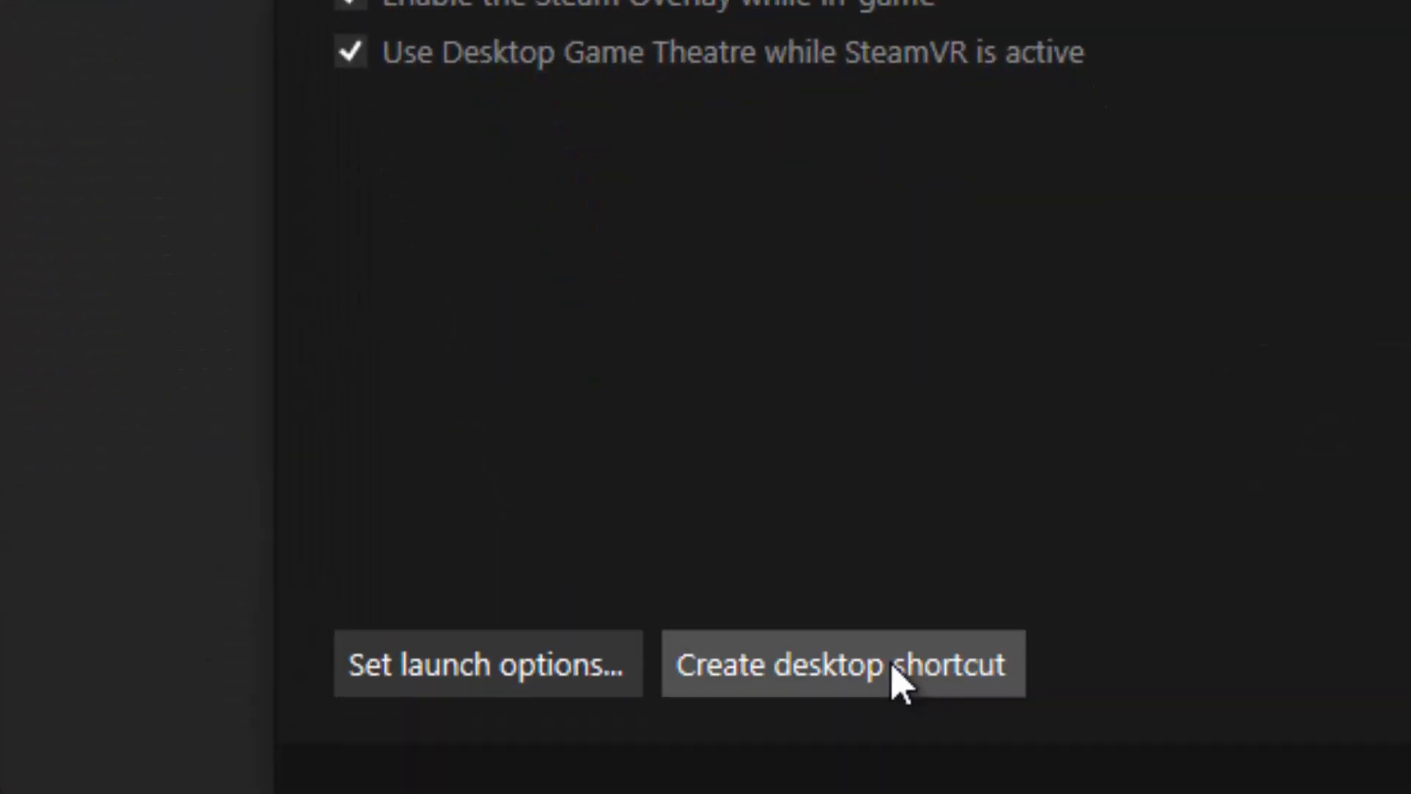
{"action": "left_click", "coordinate": [486, 665]}
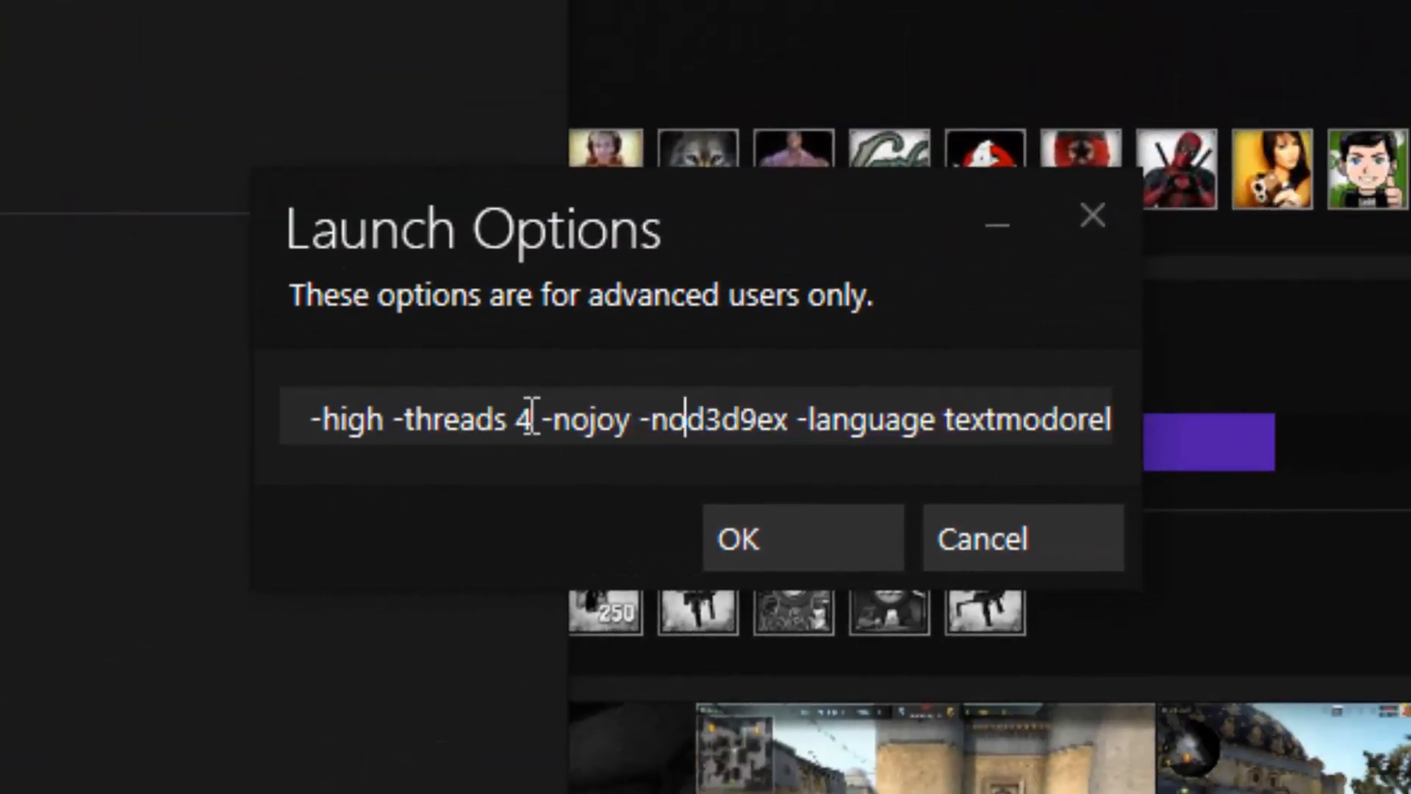
{"action": "type", "text": "-novid"}
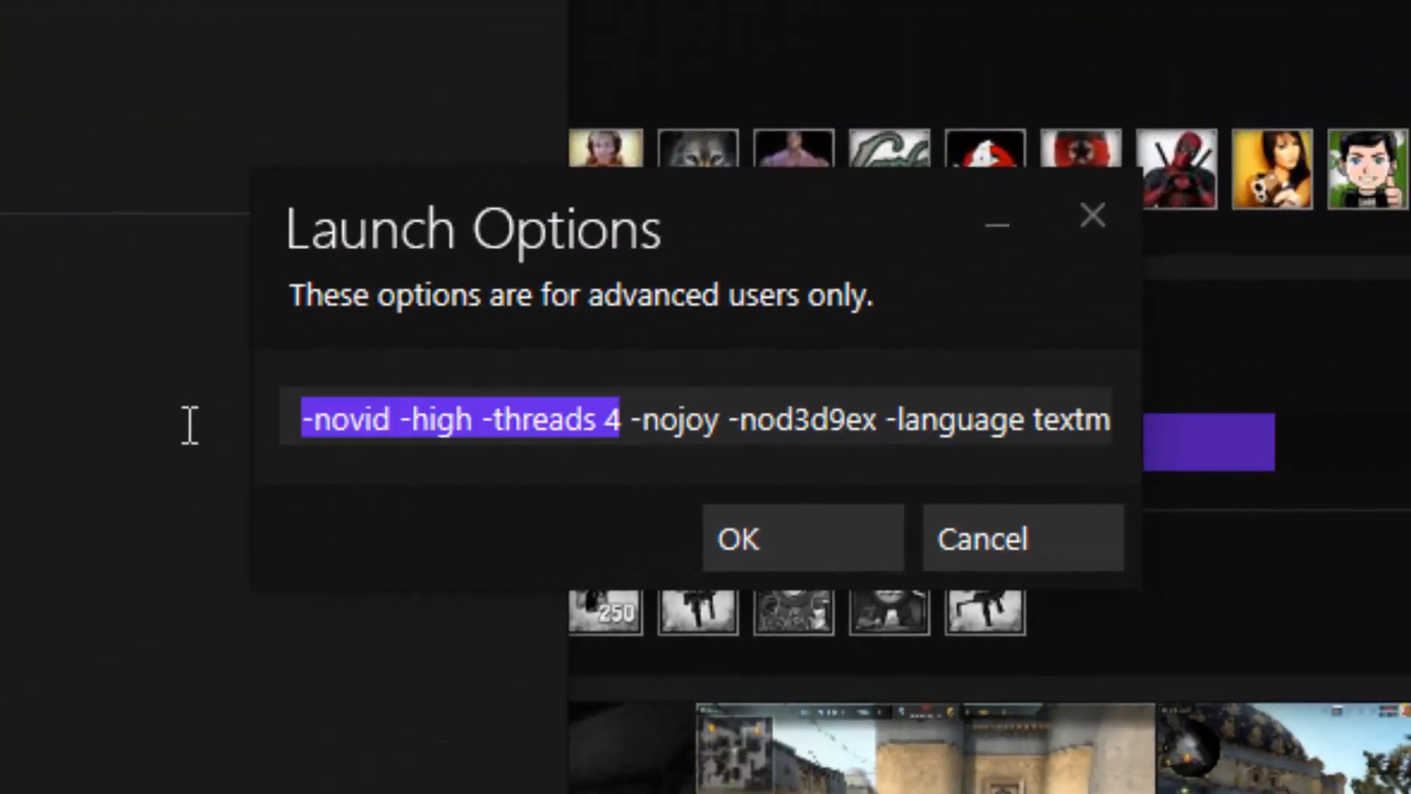
{"action": "type", "text": "d"}
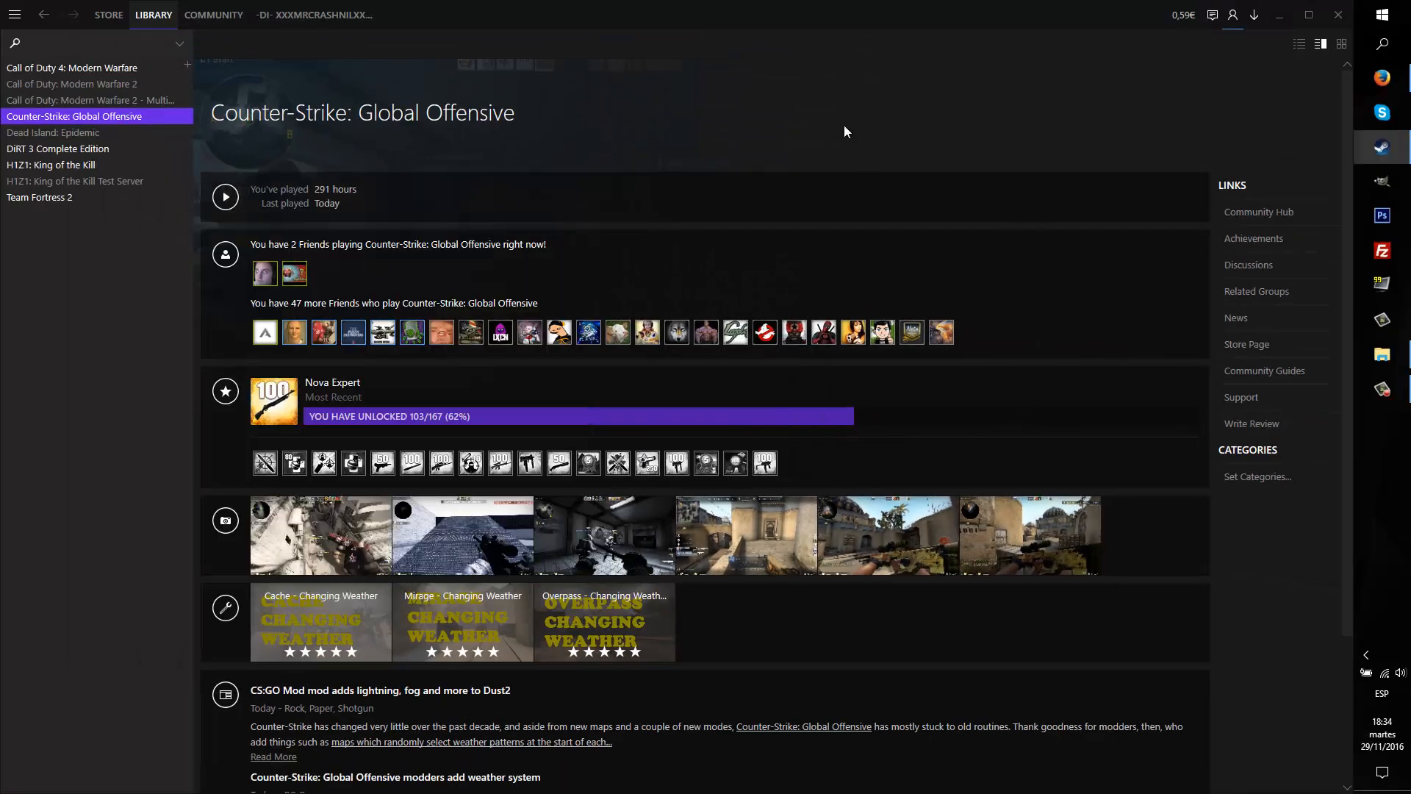
{"action": "mouse_move", "coordinate": [855, 139]}
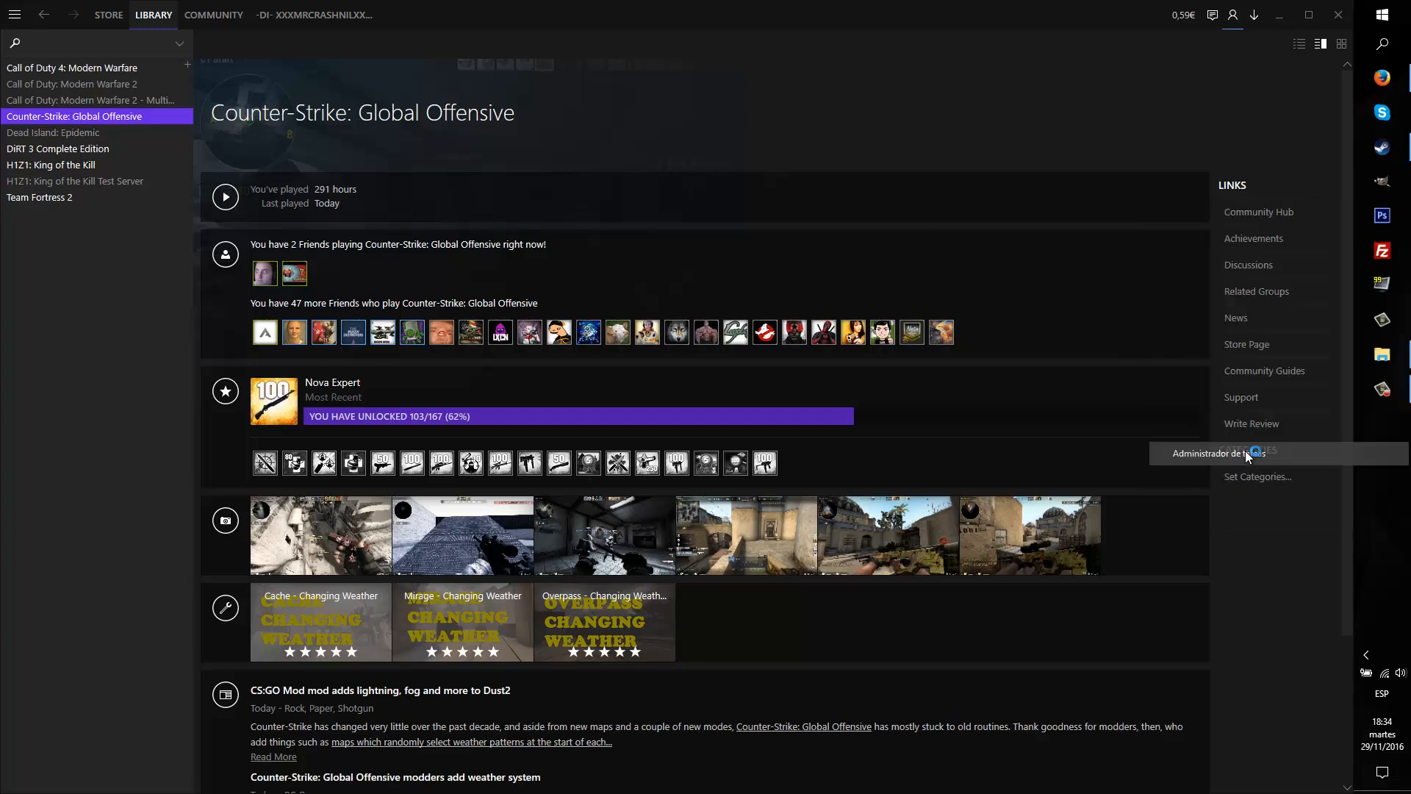
Step: Check Task Manager's CPU performance: 2 cores and 4 logical processors
{"action": "left_click", "coordinate": [1210, 453]}
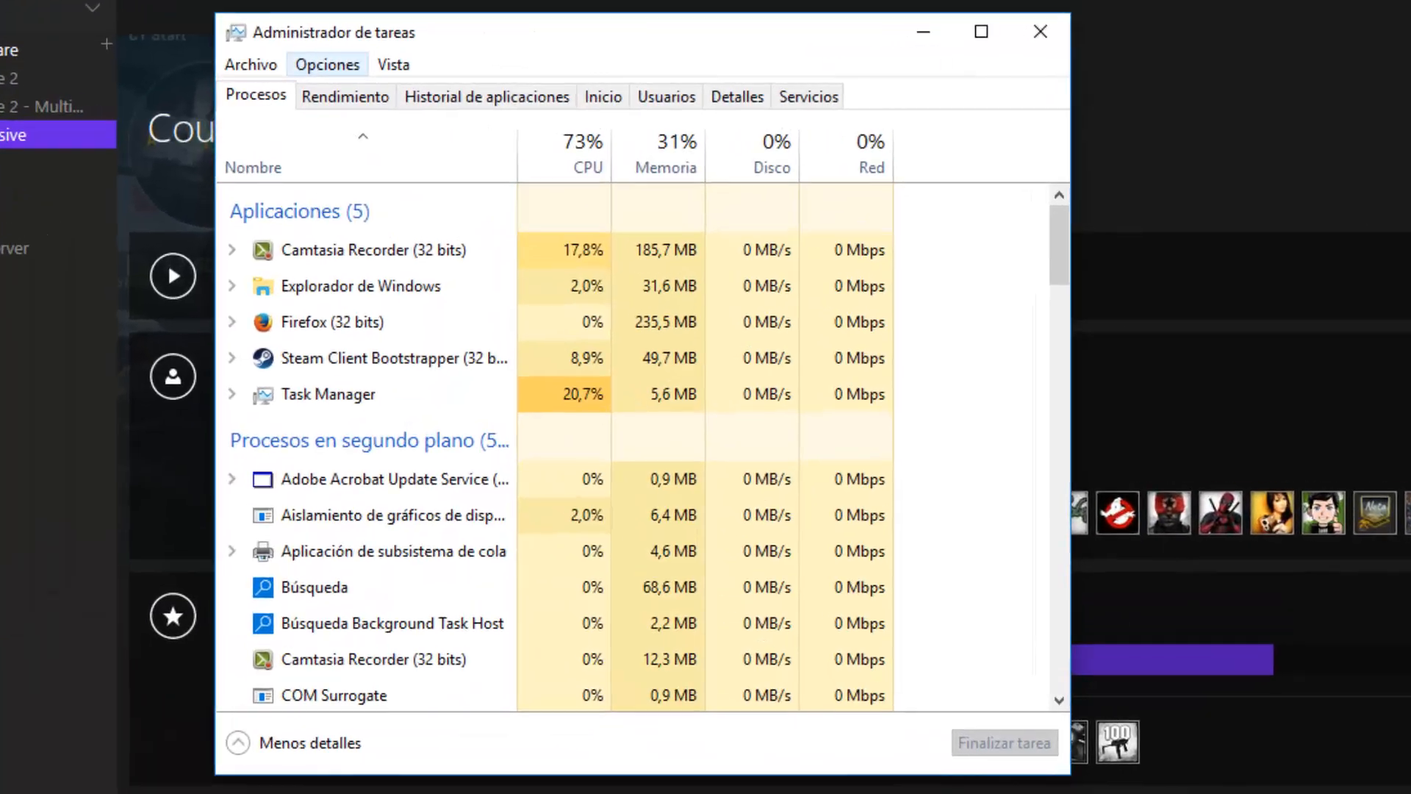
{"action": "left_click", "coordinate": [344, 96]}
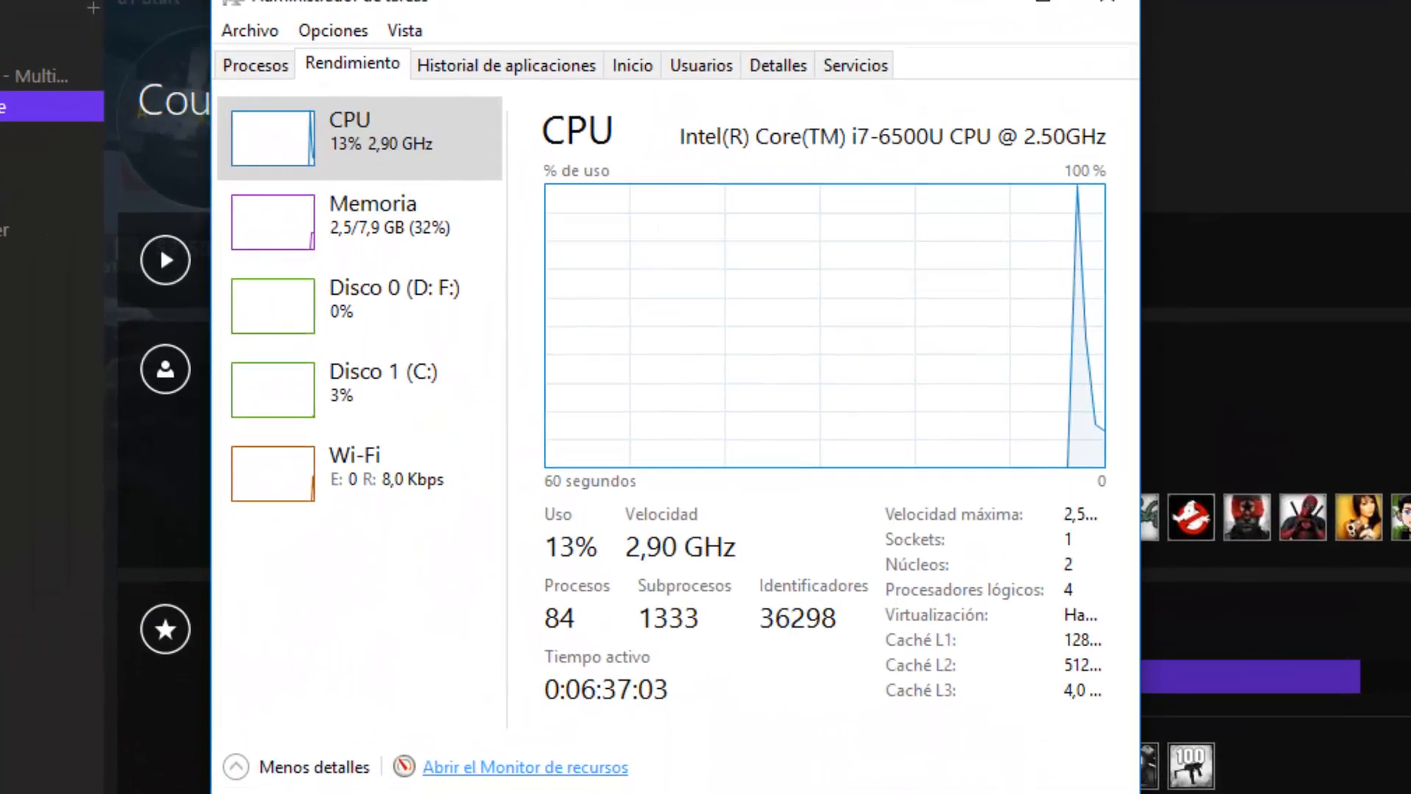
{"action": "left_click", "coordinate": [524, 767]}
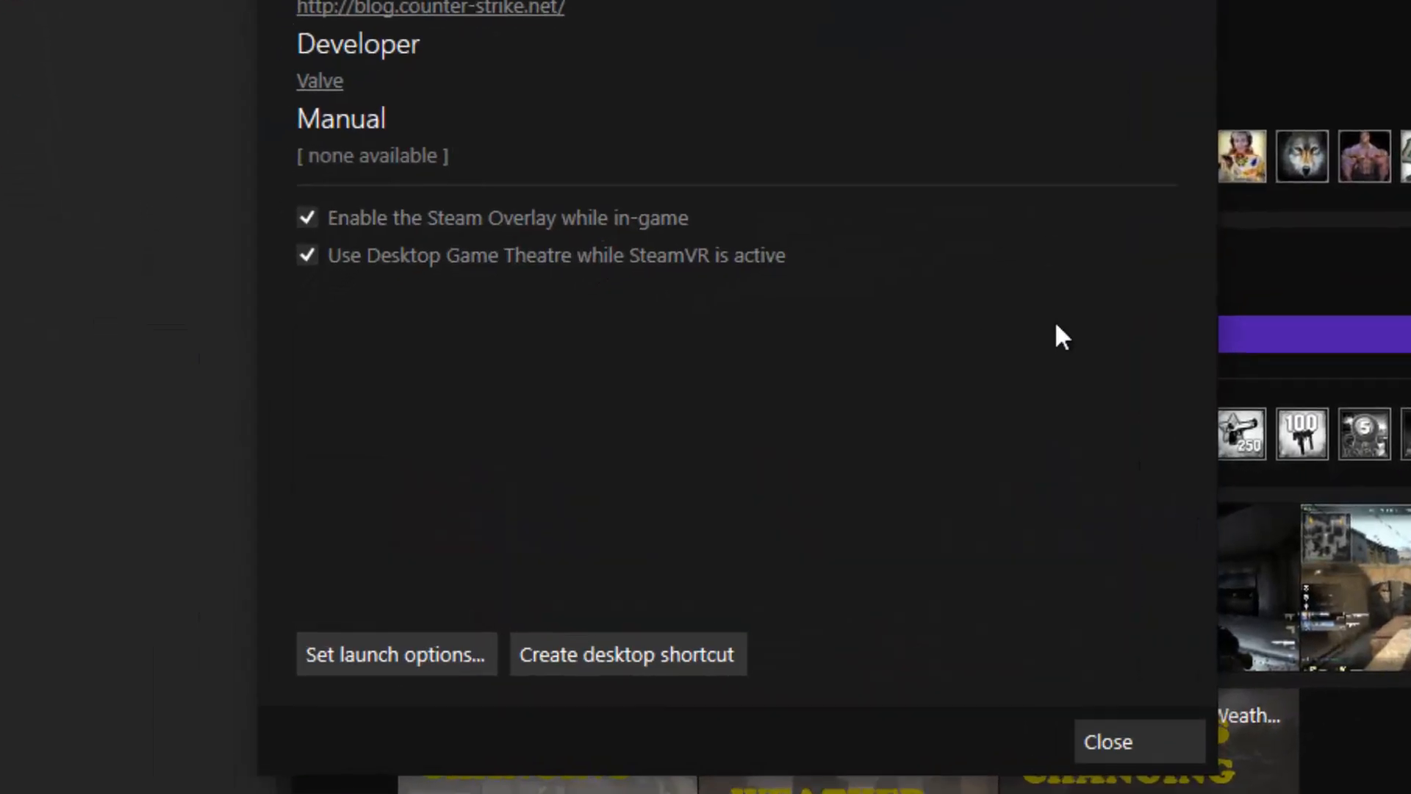
Step: Change the launch options to -threads 4, save, and reopen CS:GO's properties
{"action": "left_click", "coordinate": [395, 654]}
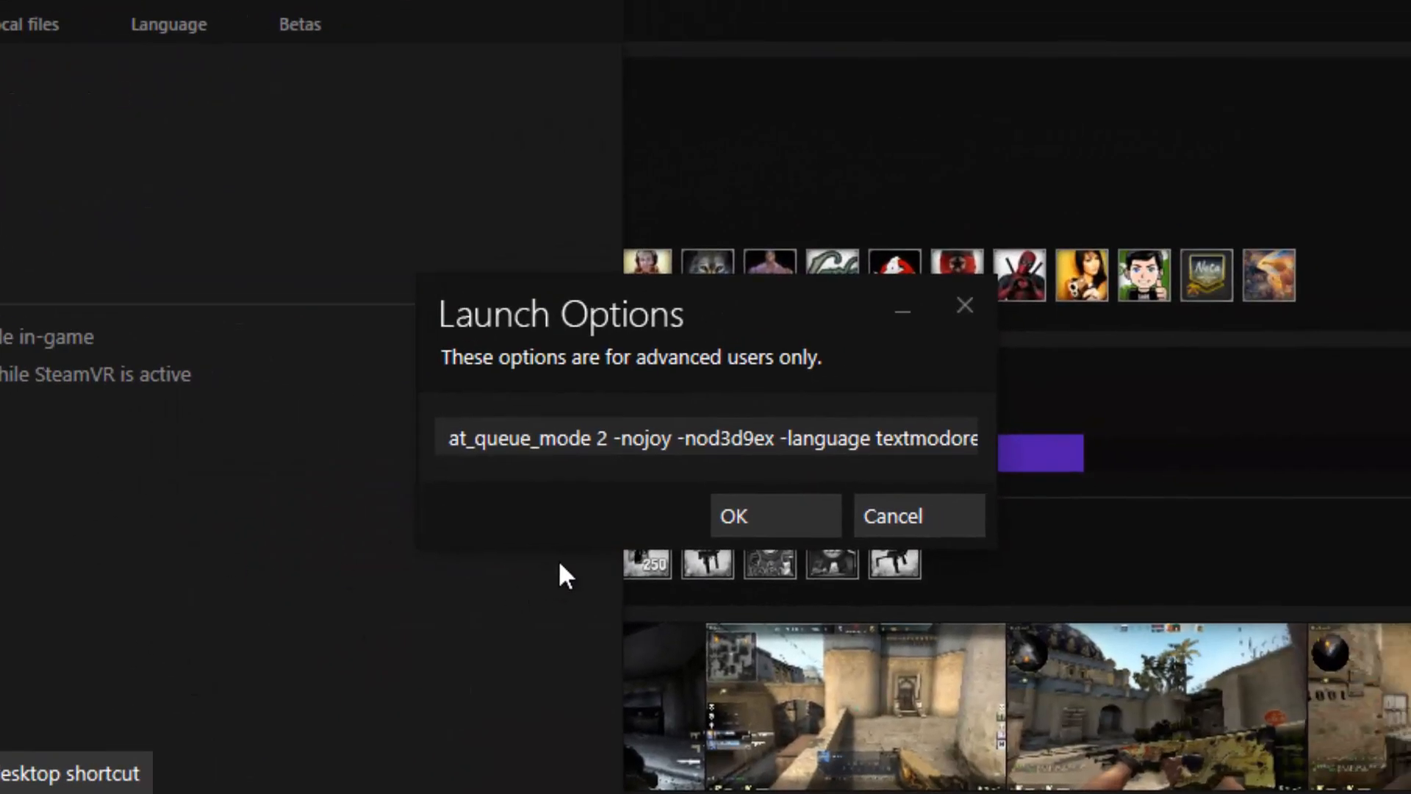
{"action": "triple_click", "coordinate": [707, 438]}
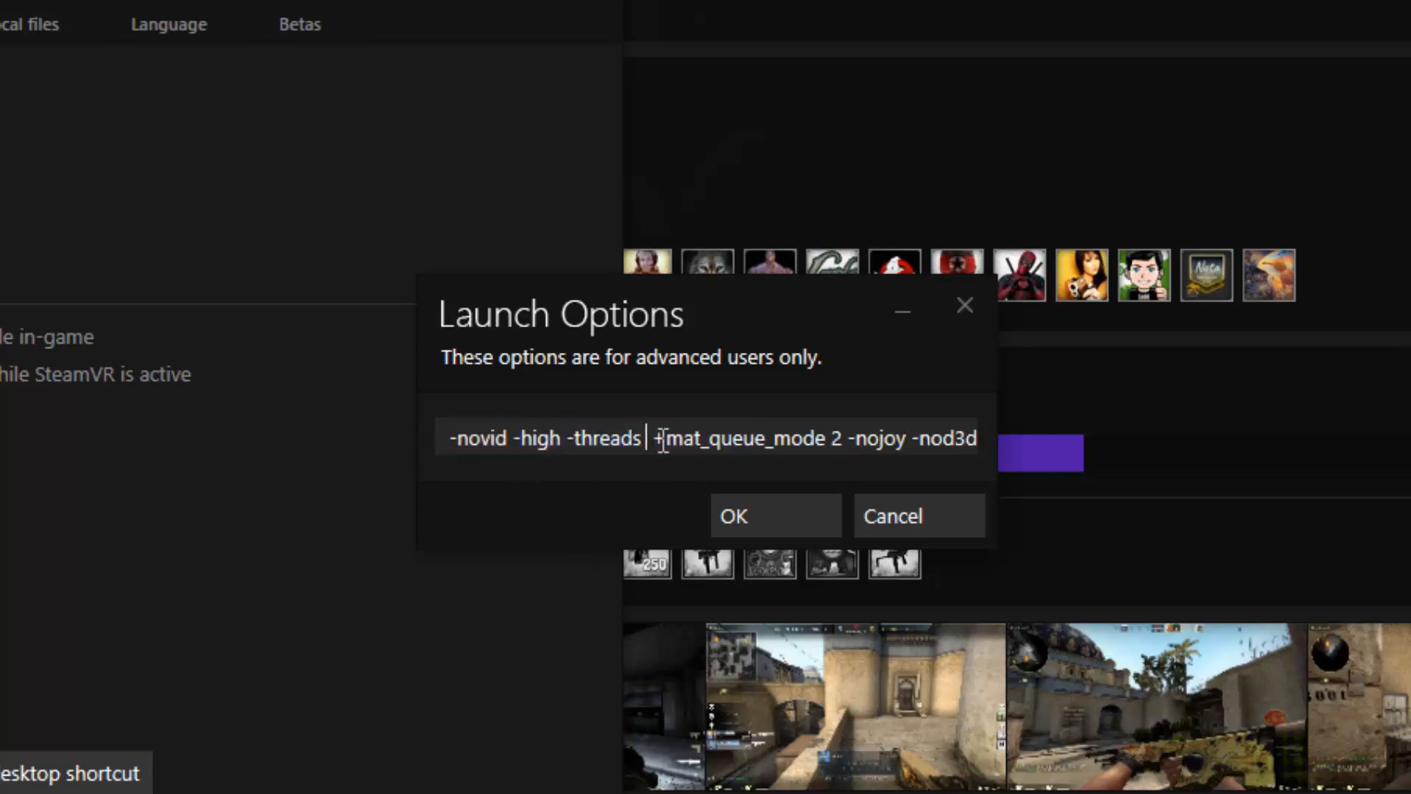
{"action": "type", "text": "4"}
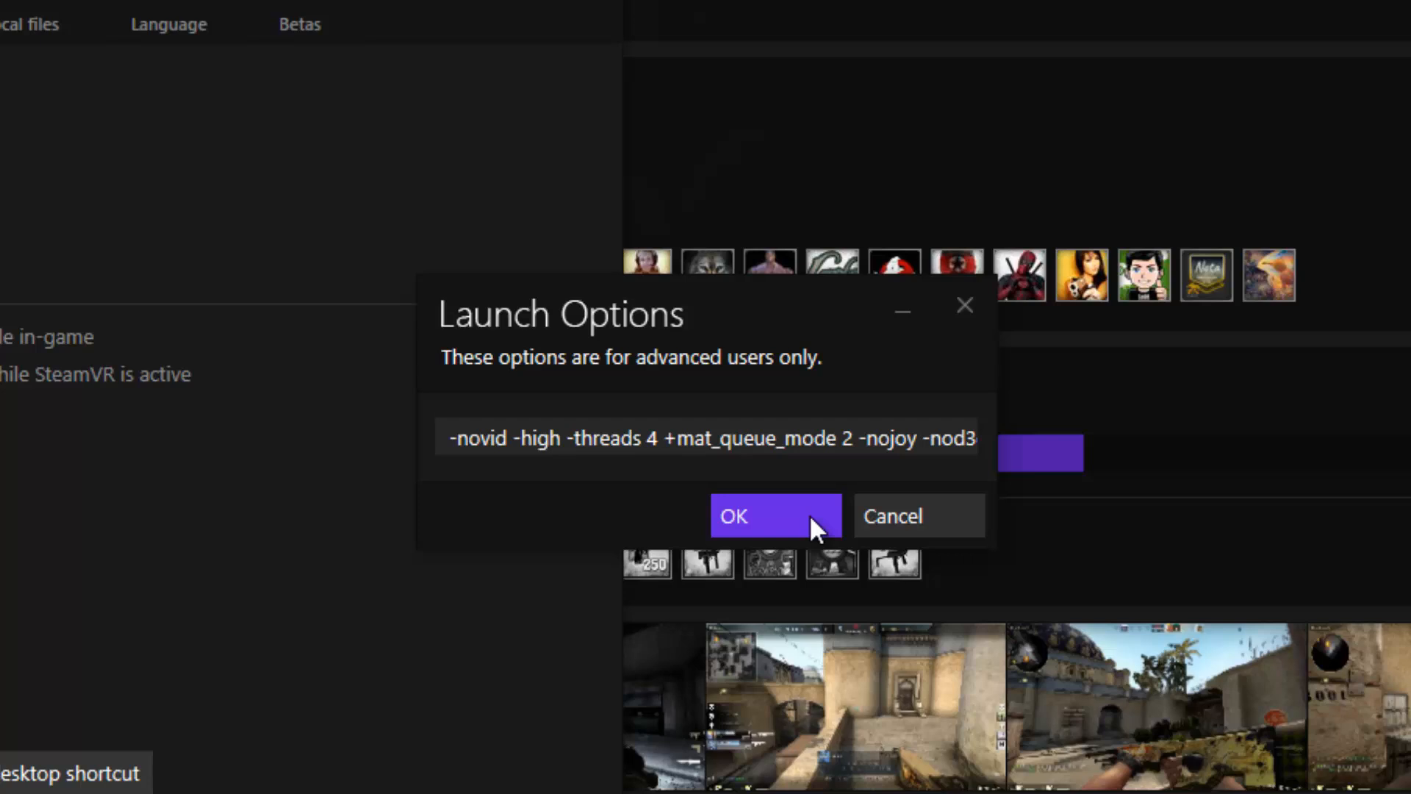
{"action": "left_click", "coordinate": [774, 514]}
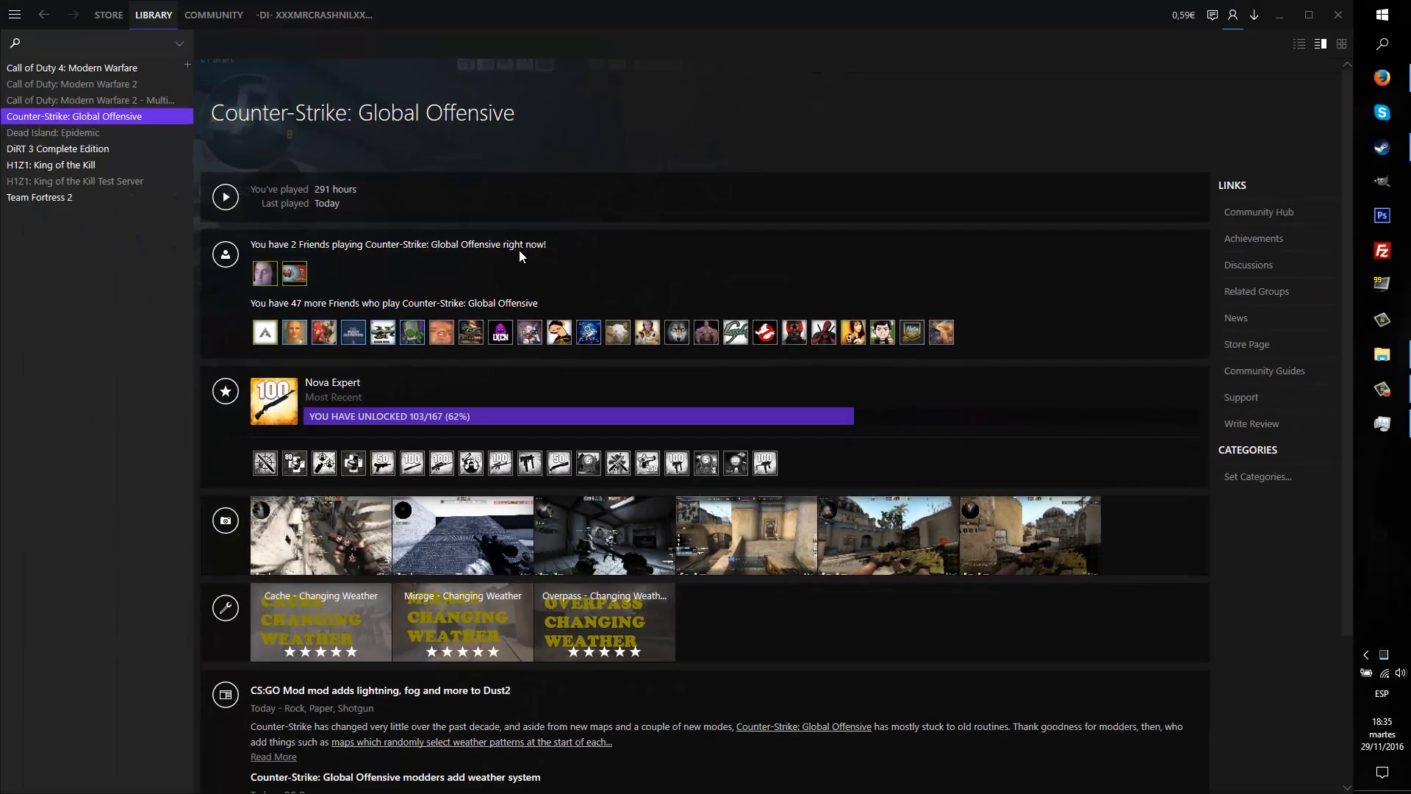
{"action": "right_click", "coordinate": [75, 116]}
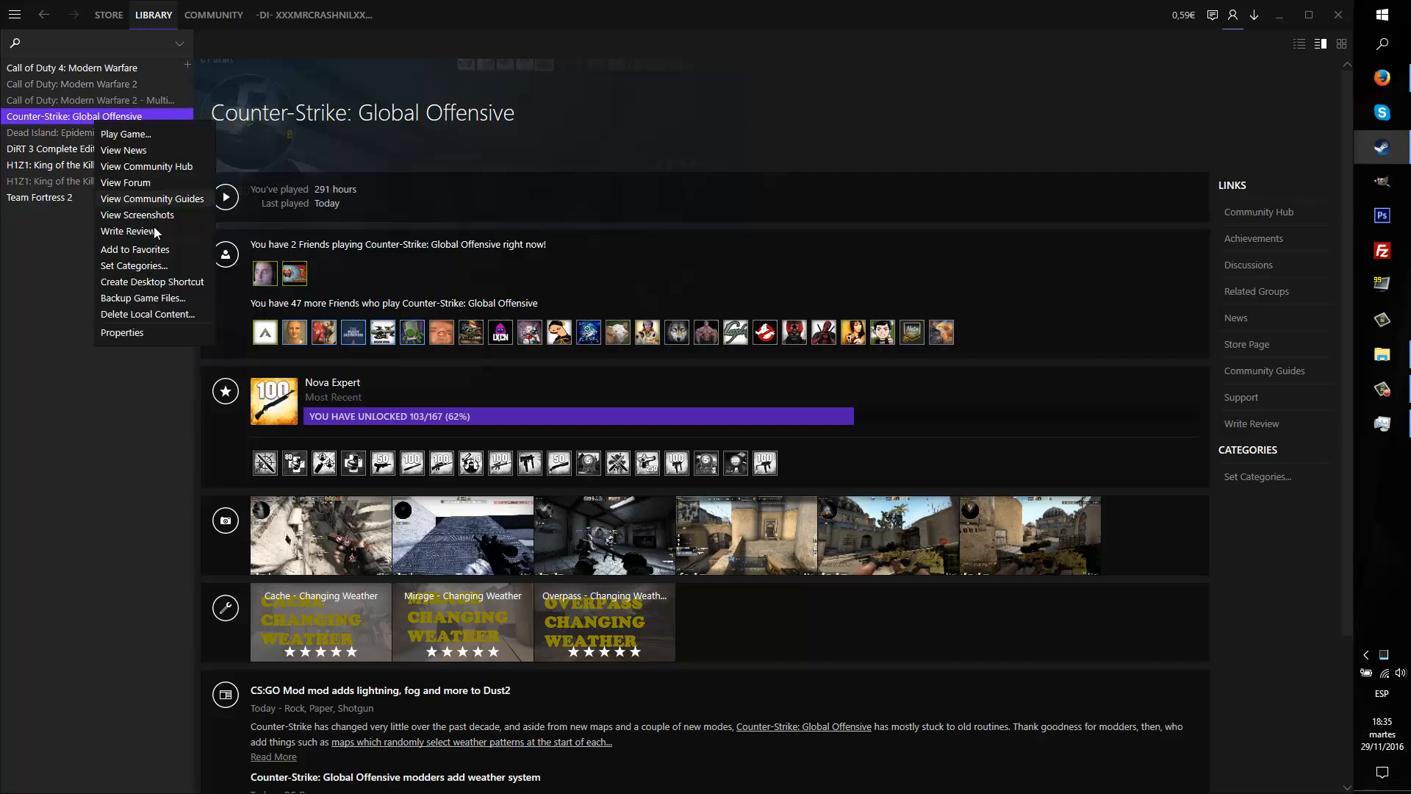
{"action": "left_click", "coordinate": [121, 332]}
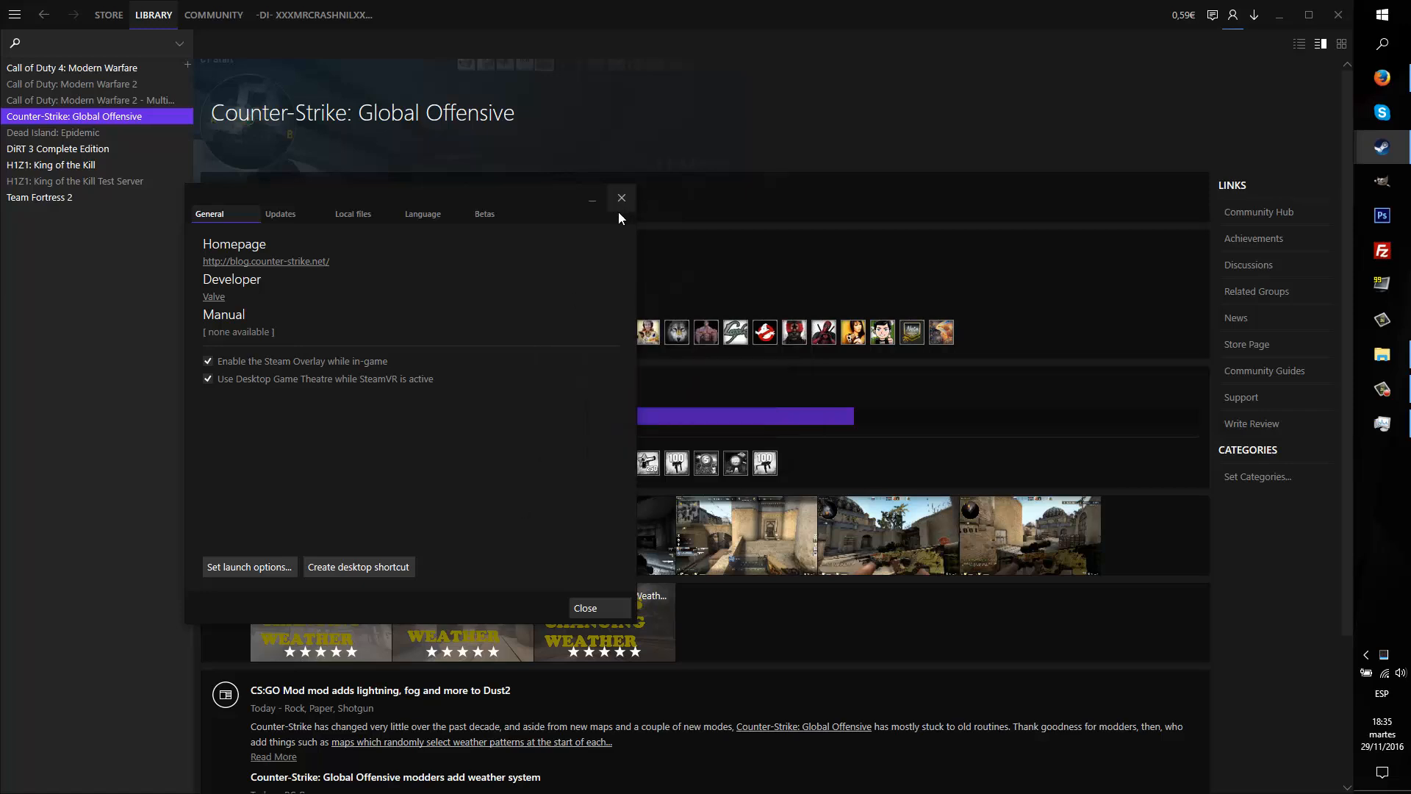
Step: Close CS:GO's properties, minimize Steam, and open the desktop Unpark-CPU-App folder
{"action": "left_click", "coordinate": [621, 197]}
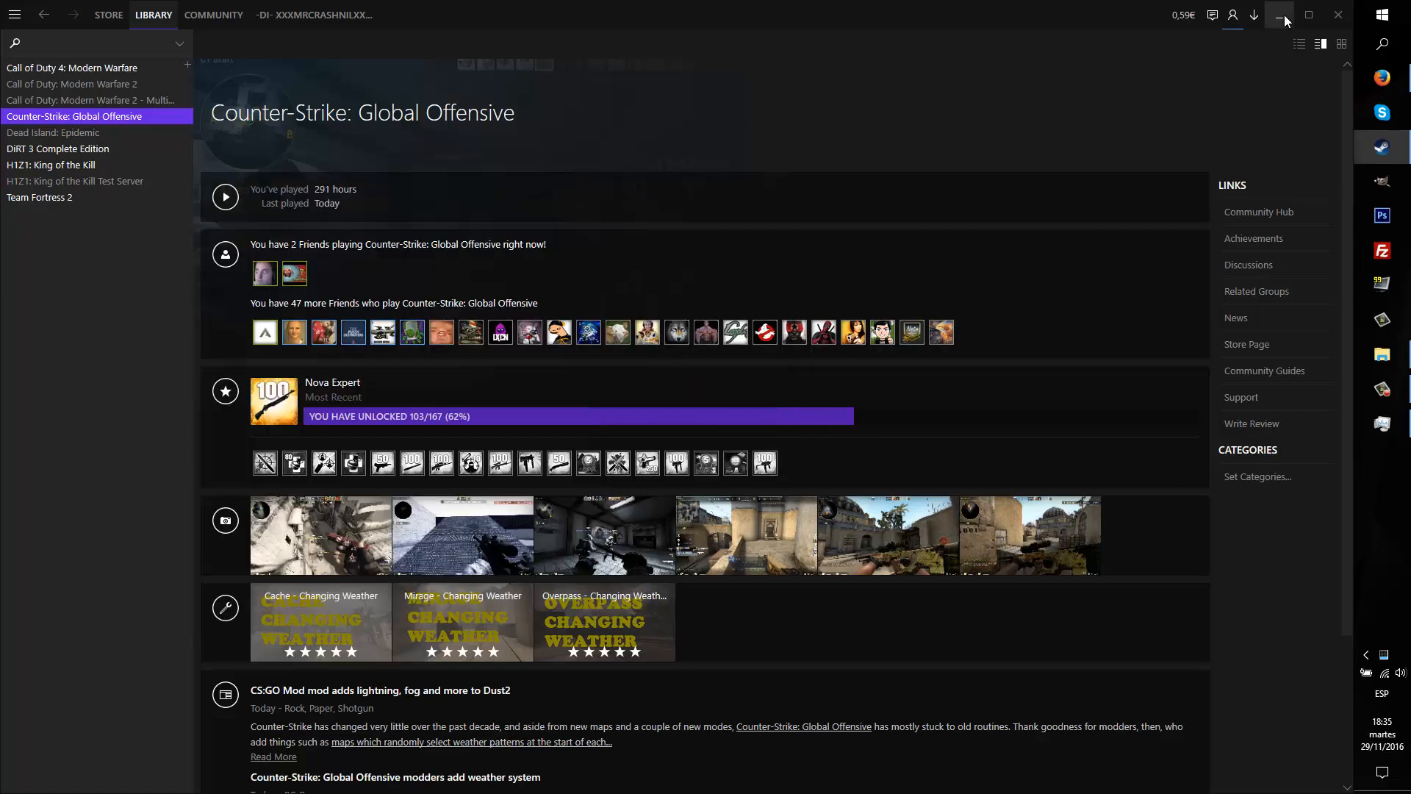
{"action": "left_click", "coordinate": [1279, 15]}
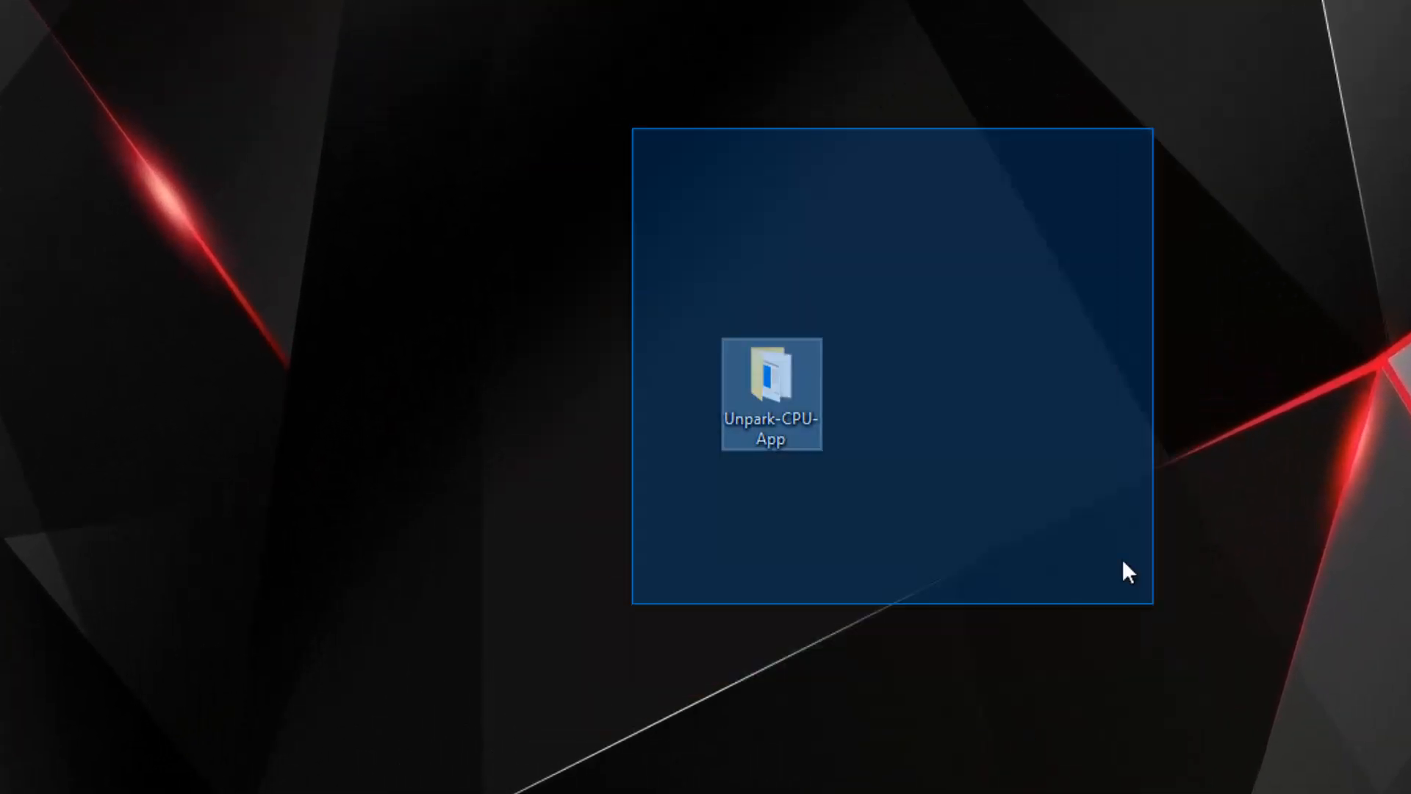
{"action": "left_click", "coordinate": [838, 454]}
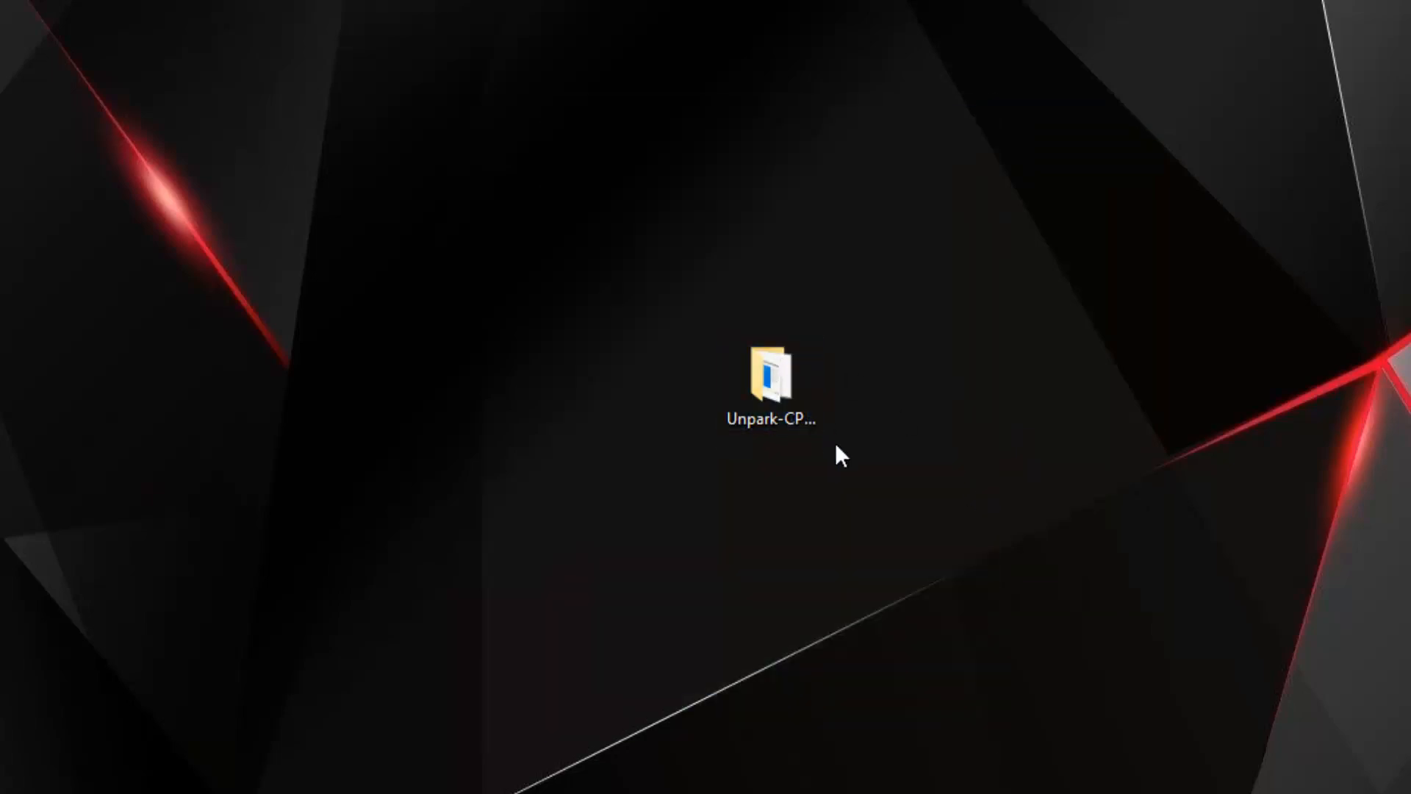
{"action": "double_click", "coordinate": [771, 370]}
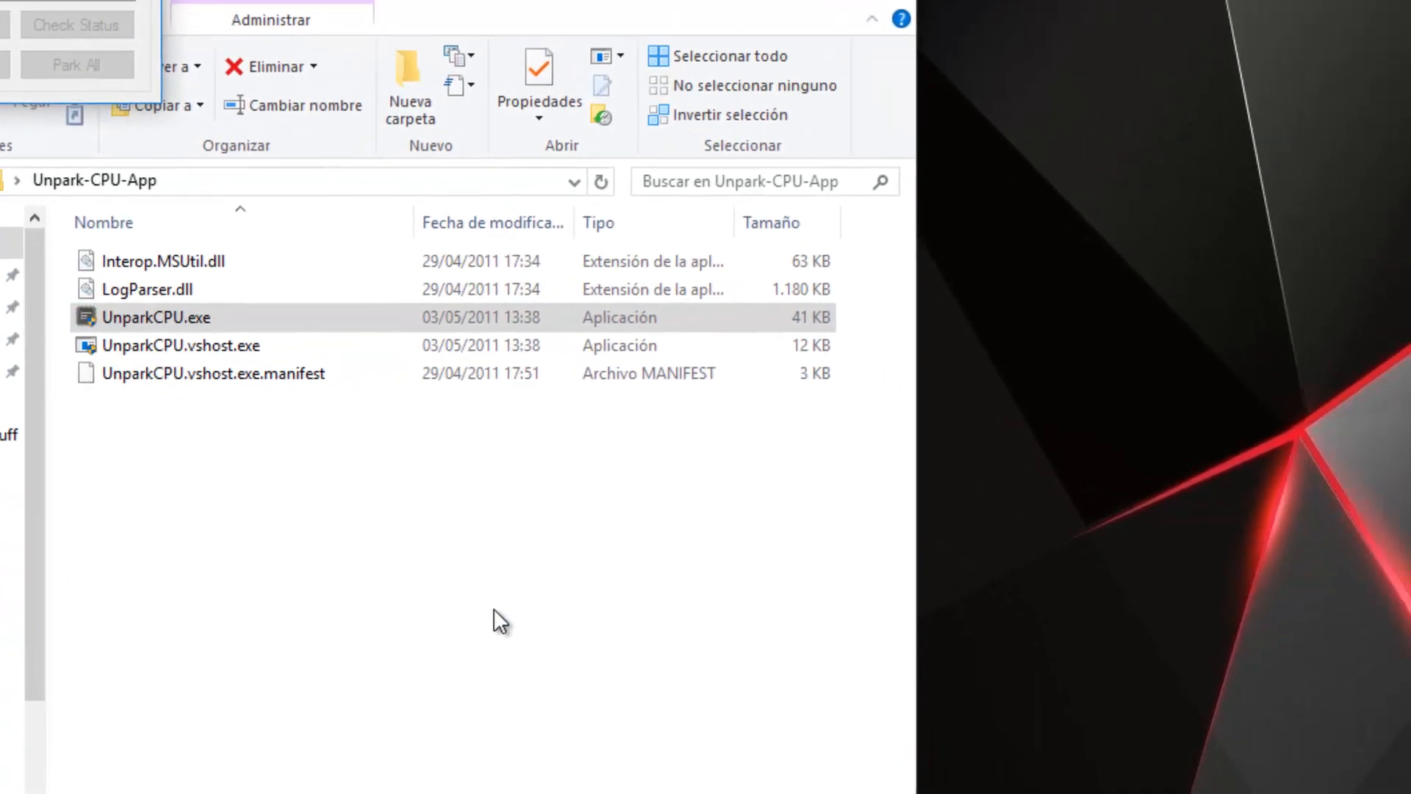
Step: Run UnparkCPU.exe and let it list cores 0 and 1 as Unparked
{"action": "double_click", "coordinate": [157, 316]}
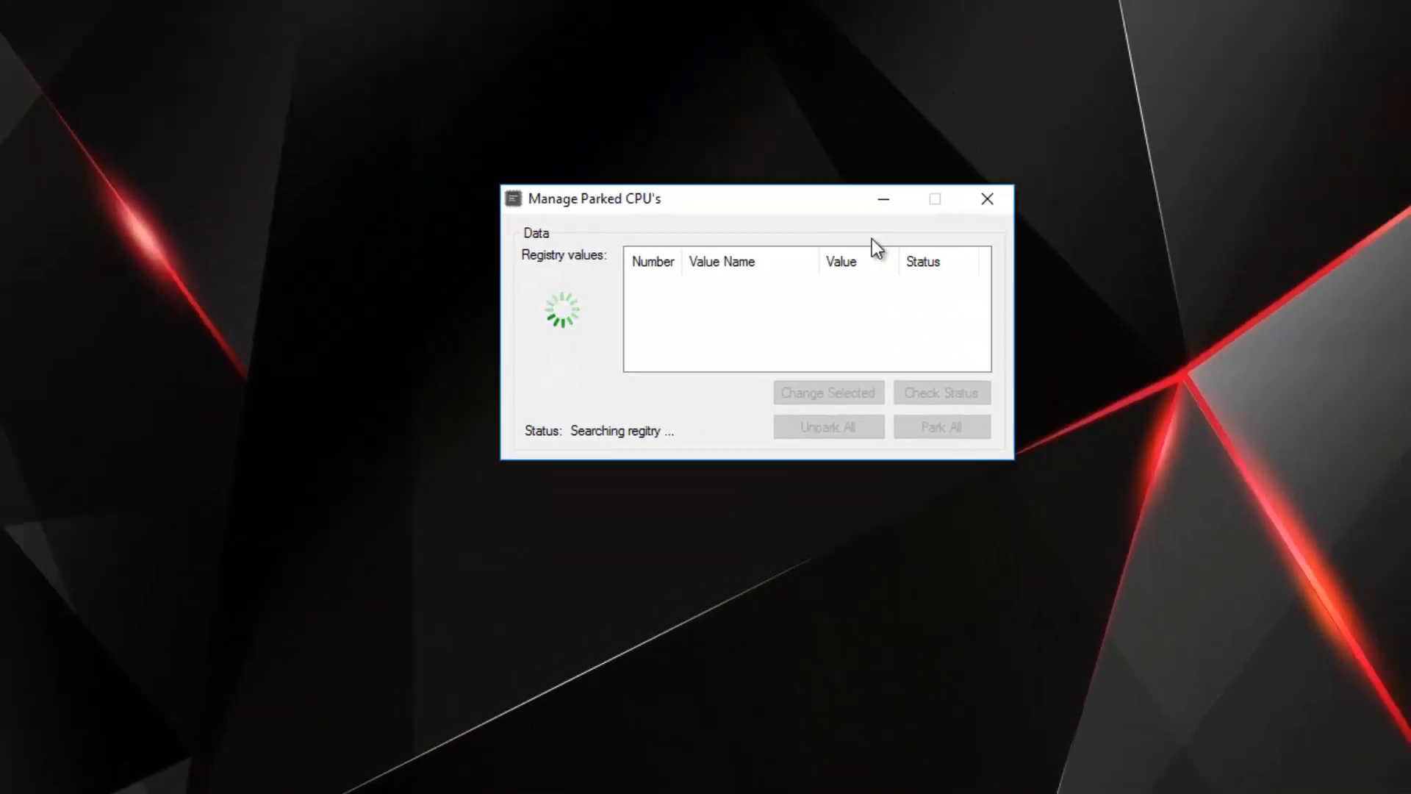
{"action": "left_click_drag", "start_coordinate": [594, 199], "coordinate": [483, 184]}
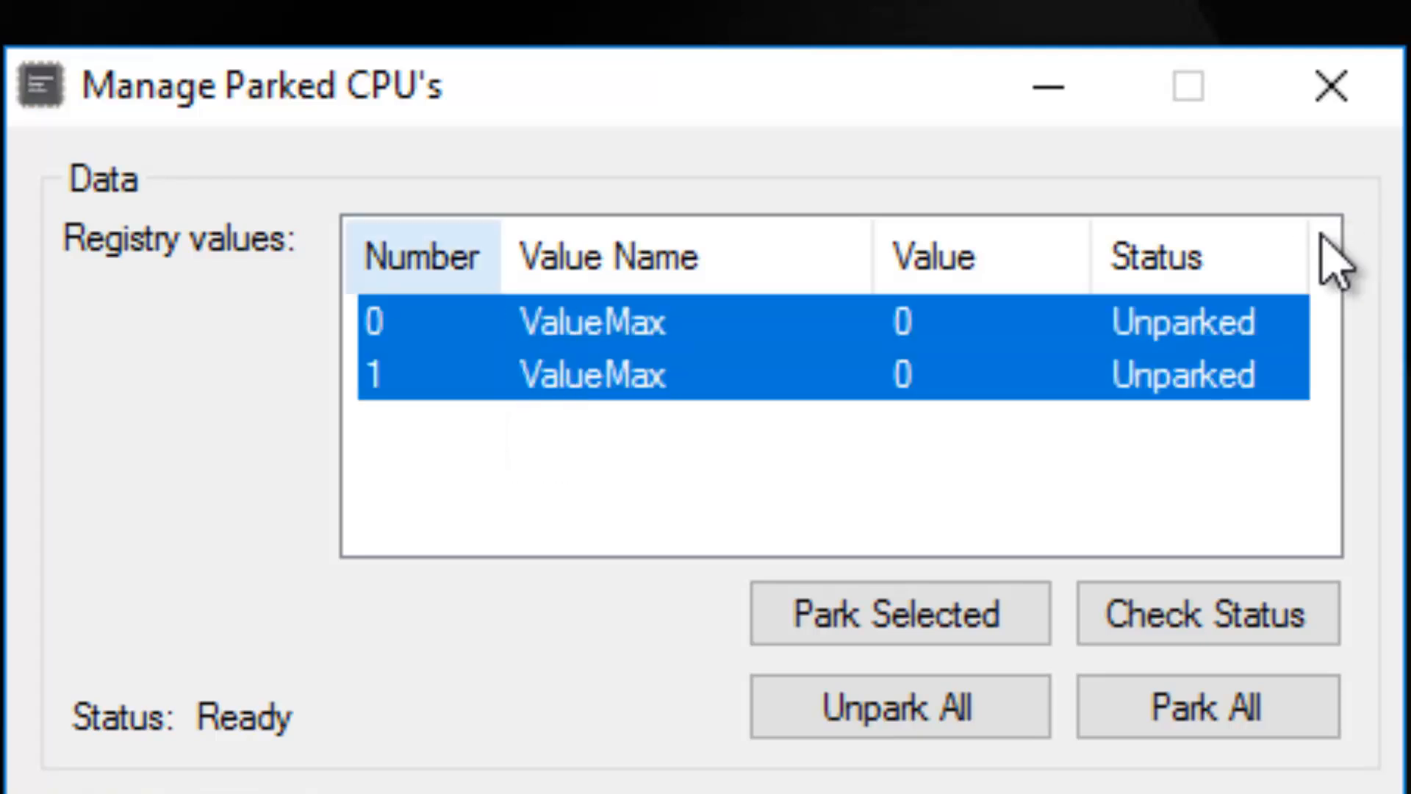
{"action": "left_click", "coordinate": [897, 706]}
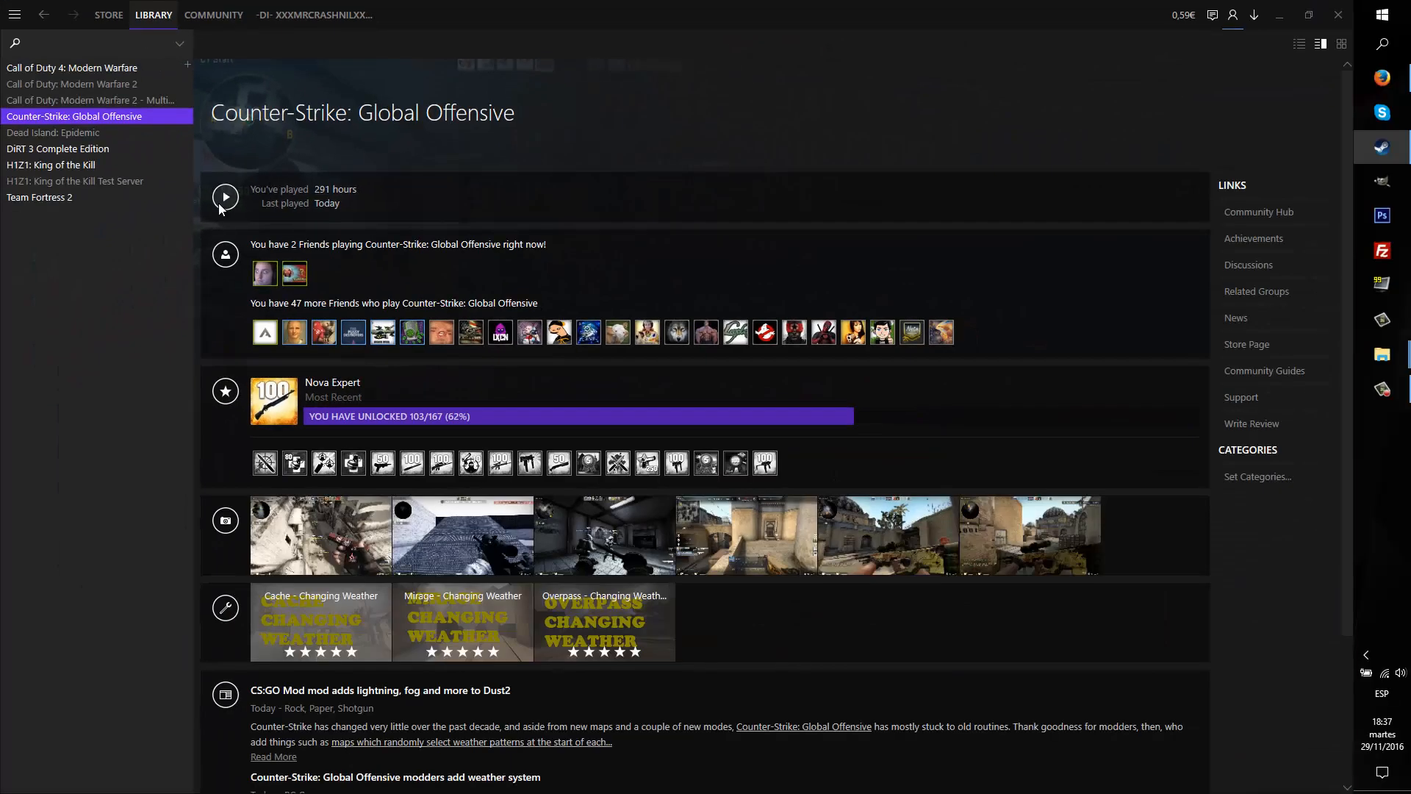
{"action": "mouse_move", "coordinate": [239, 194]}
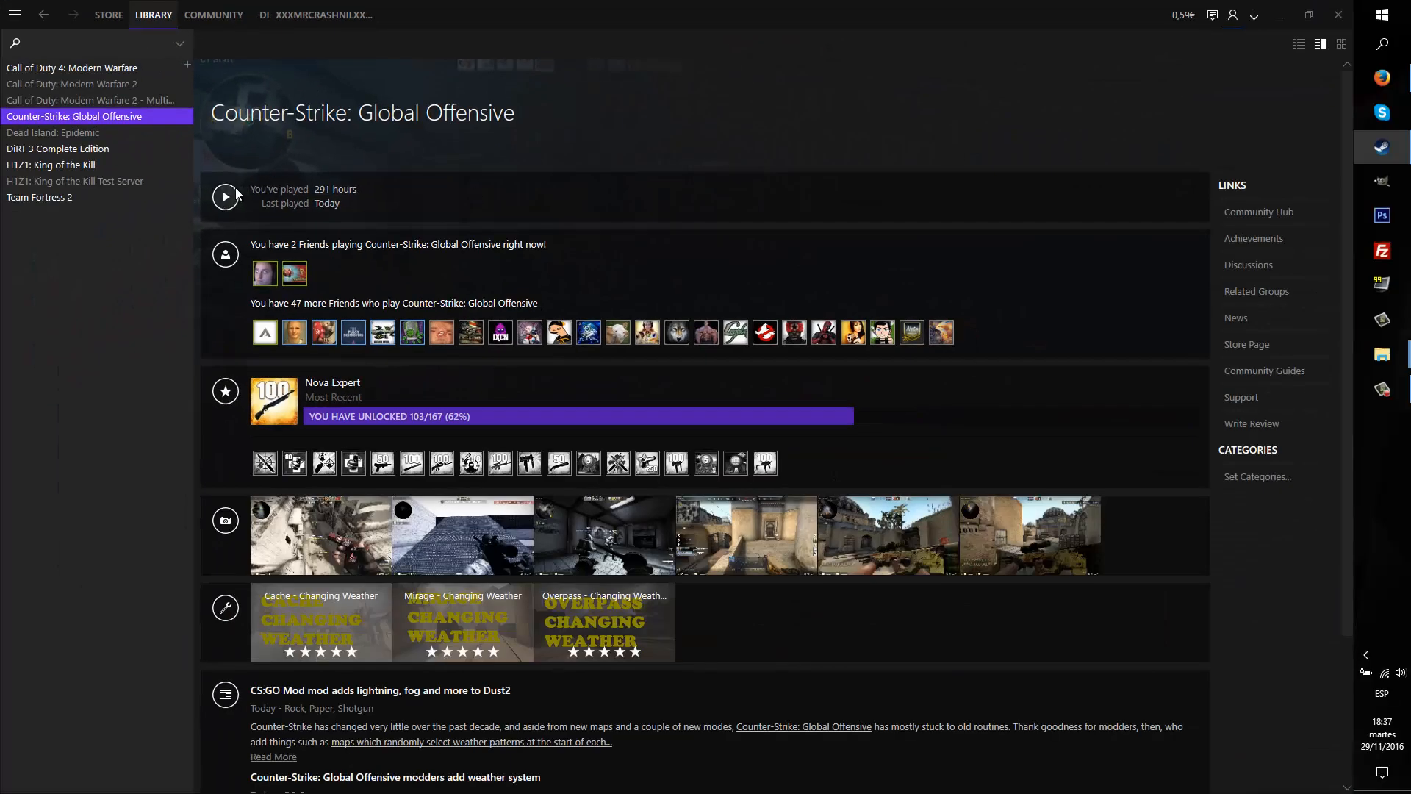
Step: Launch CS:GO from Steam and choose Play > Offline With Bots
{"action": "left_click", "coordinate": [225, 196]}
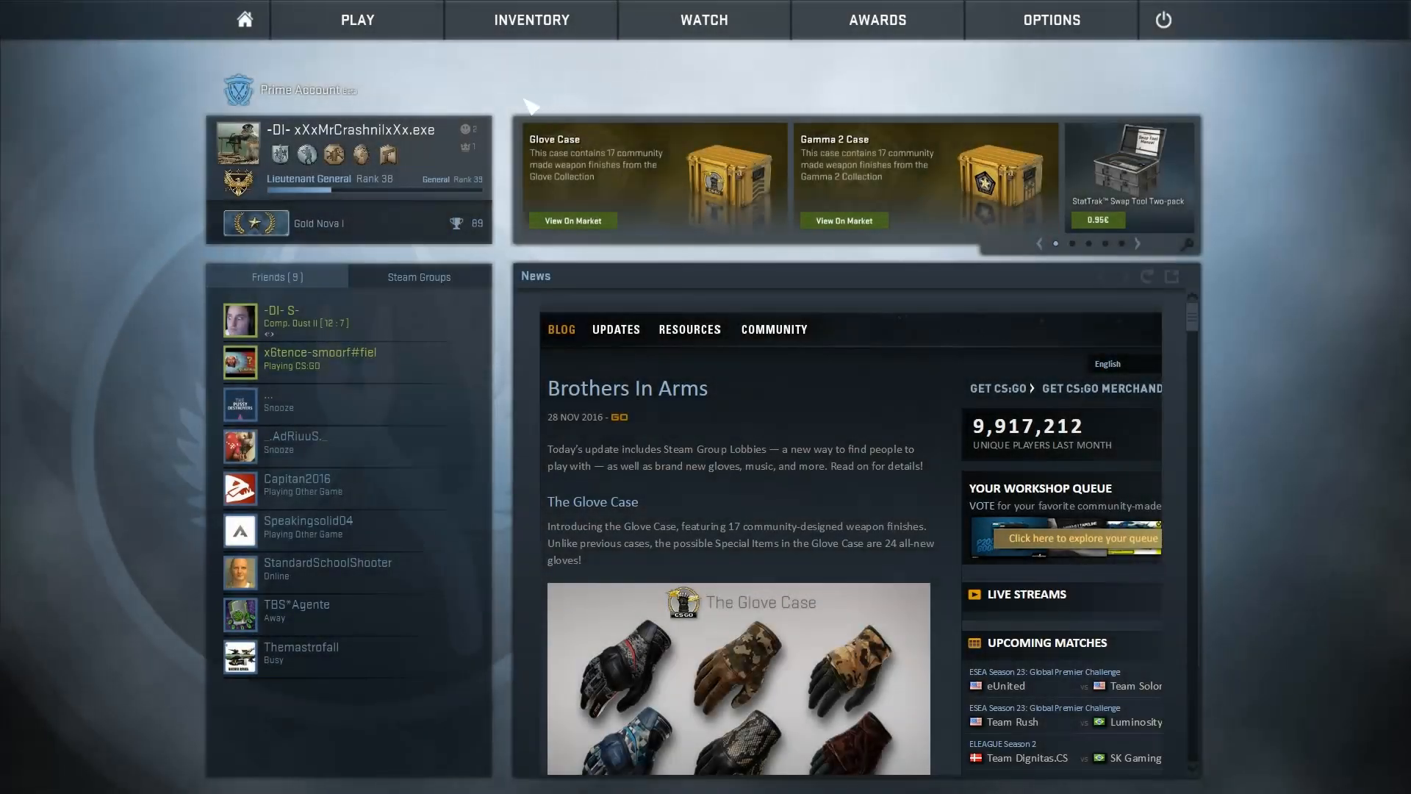
{"action": "left_click", "coordinate": [357, 20]}
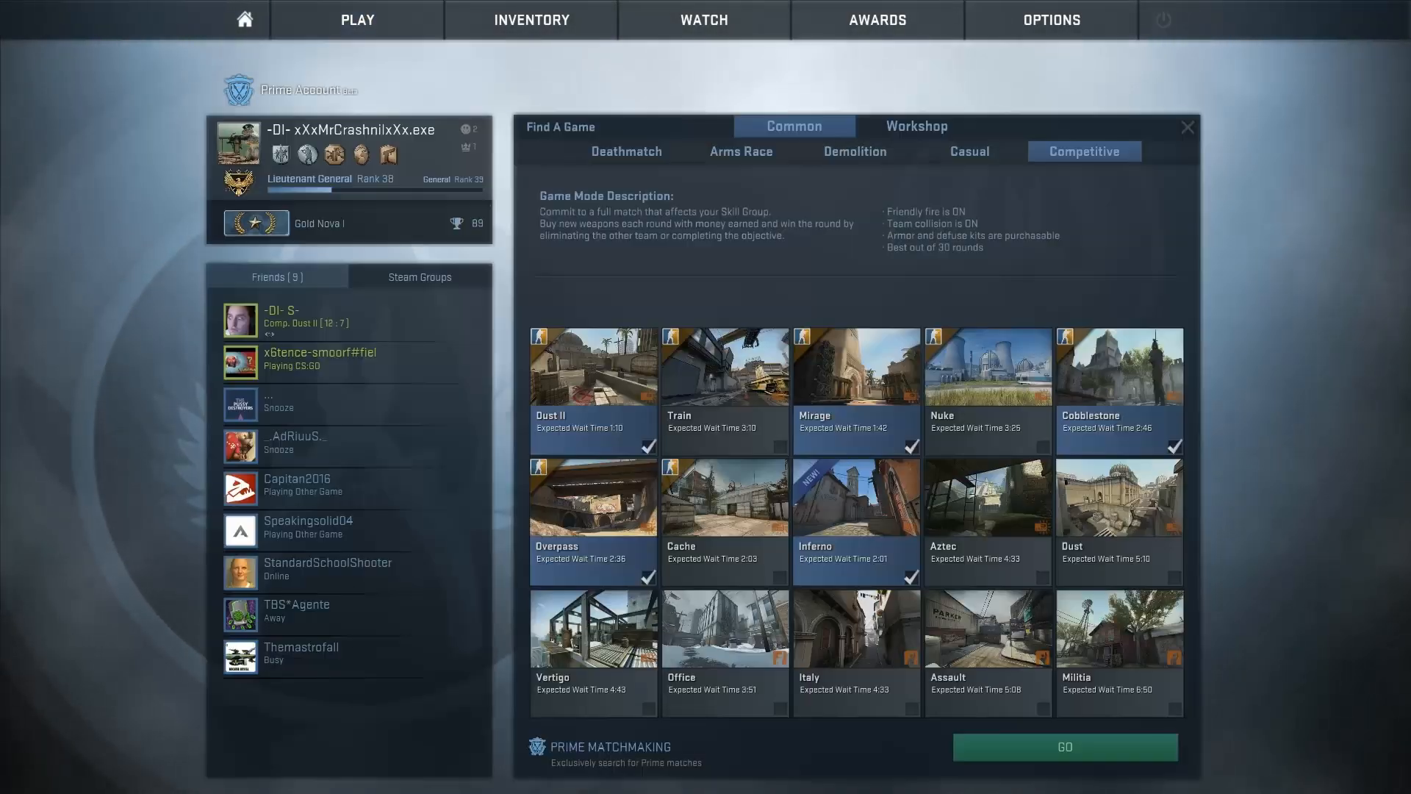
{"action": "left_click", "coordinate": [915, 126]}
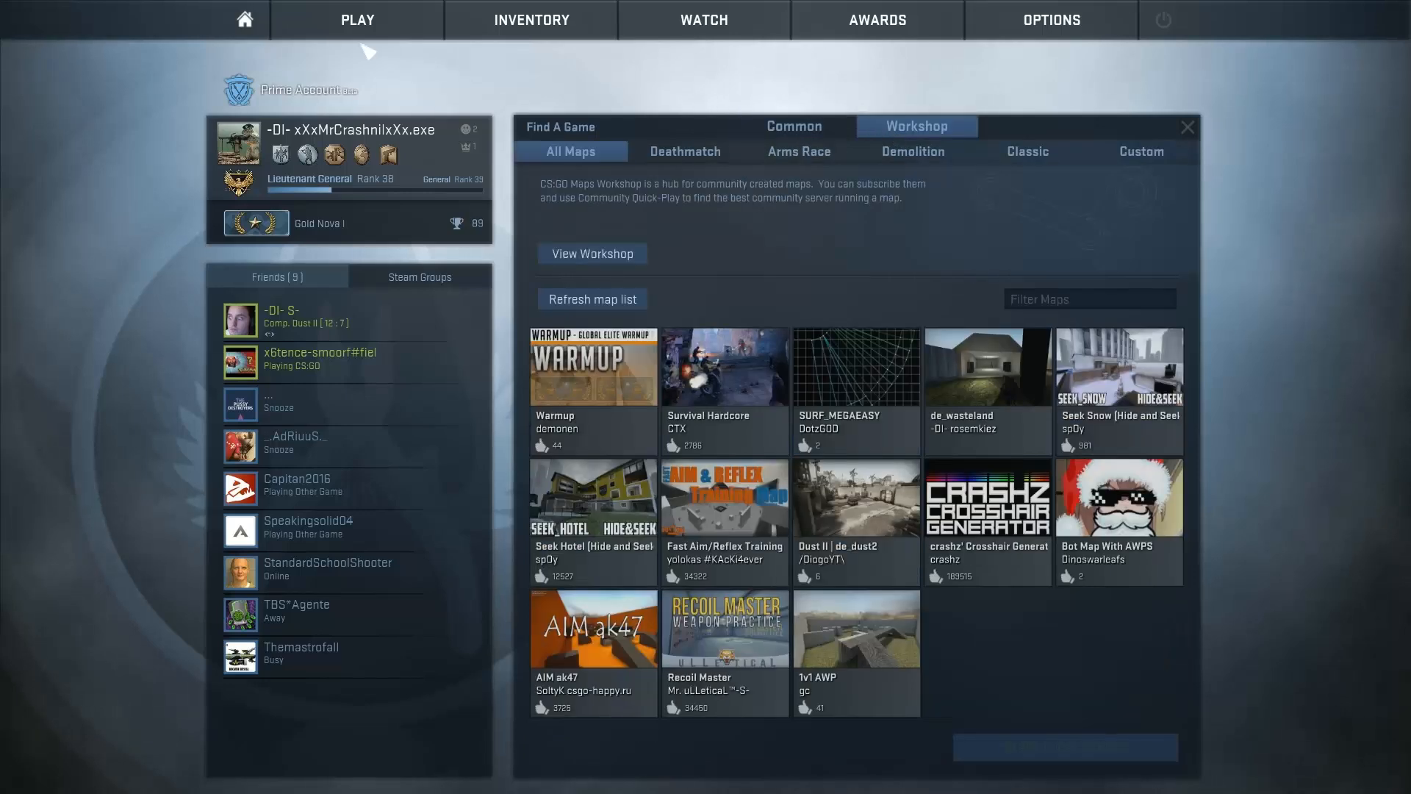
{"action": "left_click", "coordinate": [794, 126]}
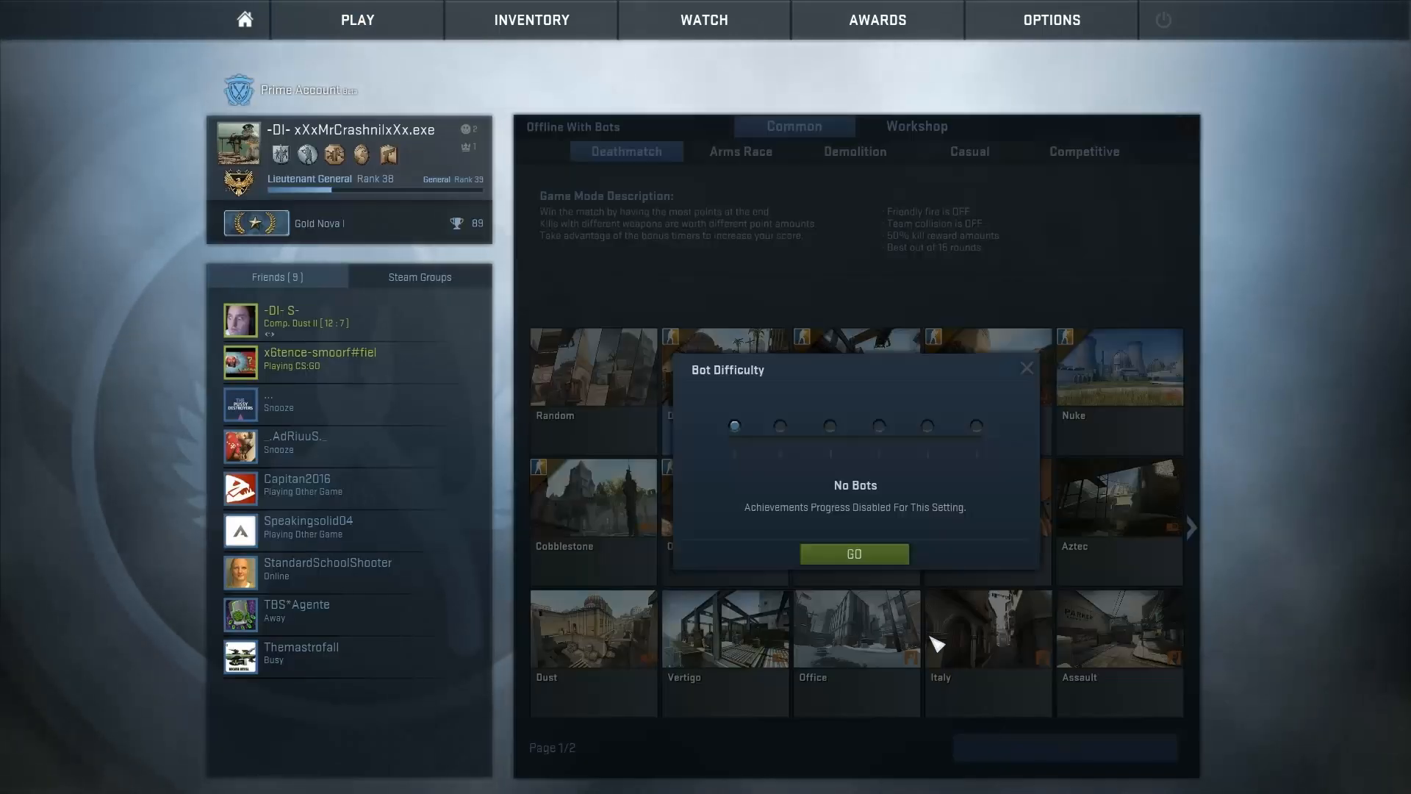
Step: Start the offline Dust II match with No Bots selected
{"action": "left_click", "coordinate": [853, 553]}
{"action": "type", "text": "cl_show"}
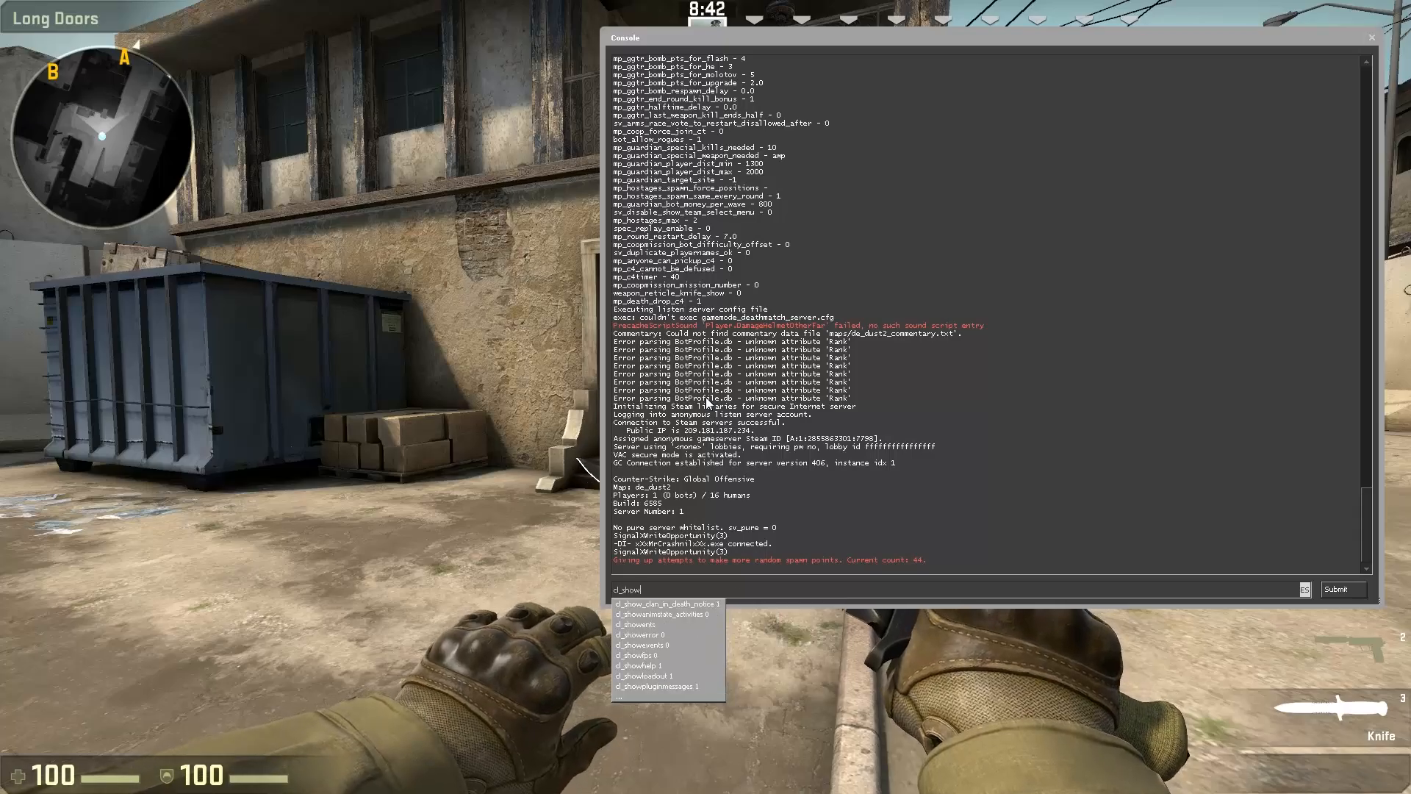
Step: Run cl_showfps 1 and close the console so the frame-rate counter shows
{"action": "key", "text": "`"}
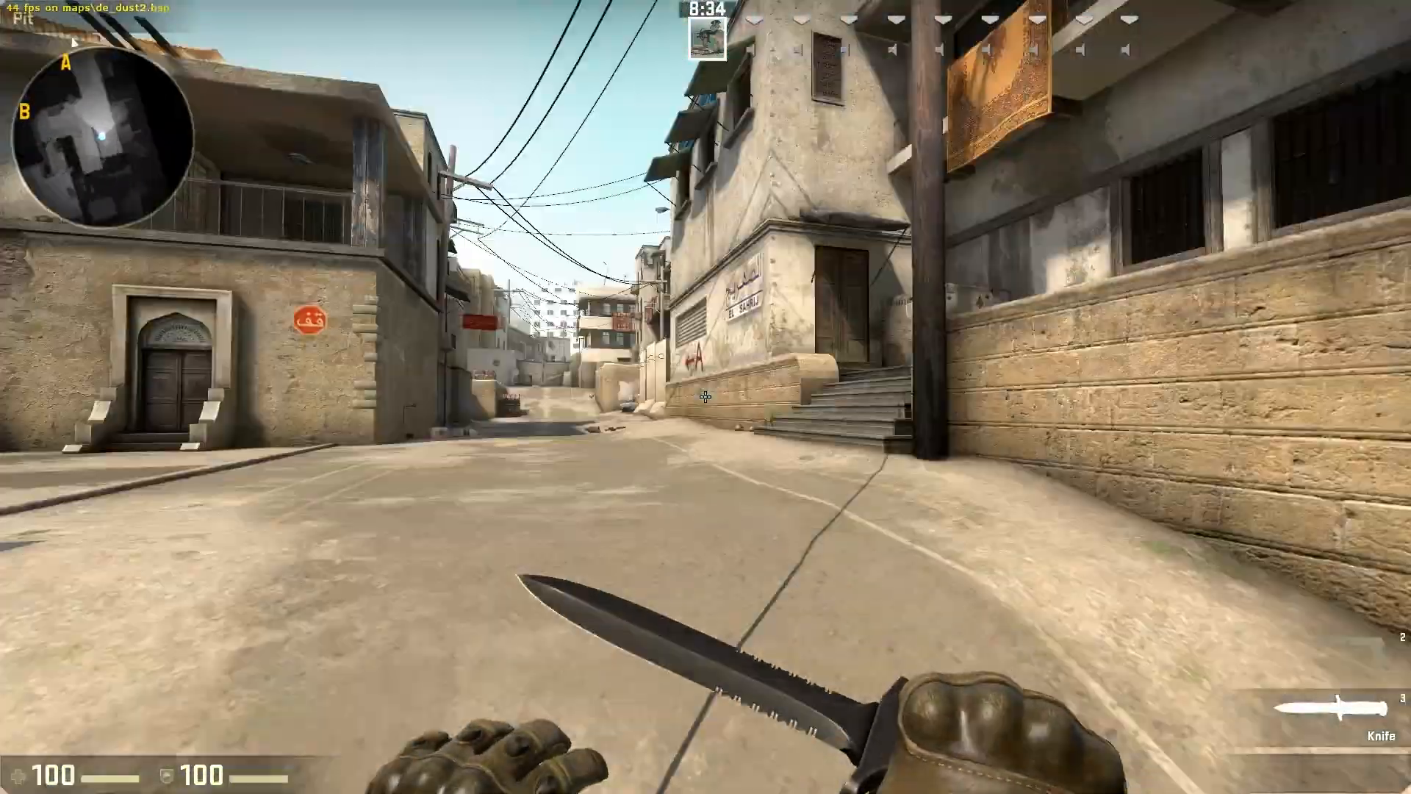
{"action": "mouse_move", "coordinate": [705, 397]}
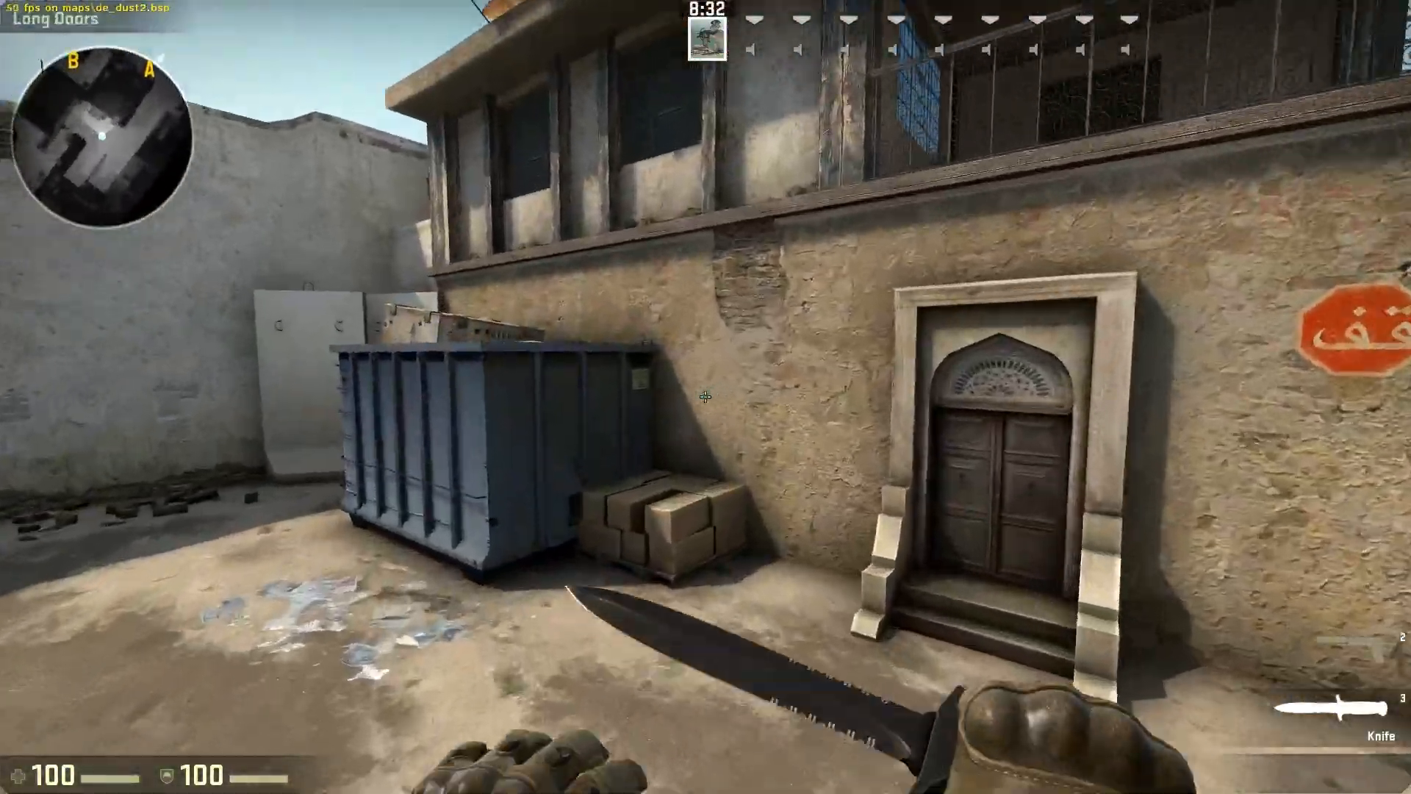
{"action": "mouse_move", "coordinate": [705, 397]}
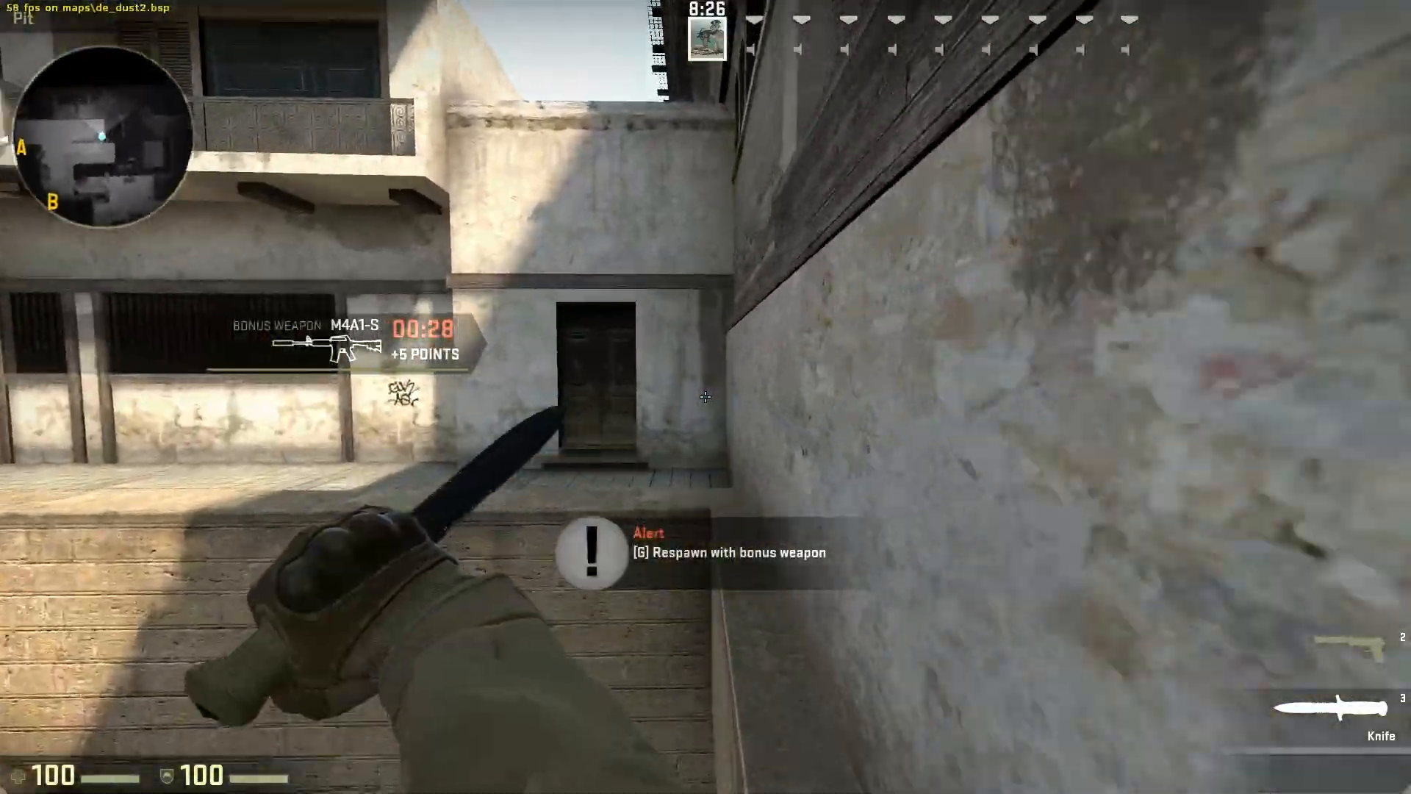
{"action": "mouse_move", "coordinate": [706, 396]}
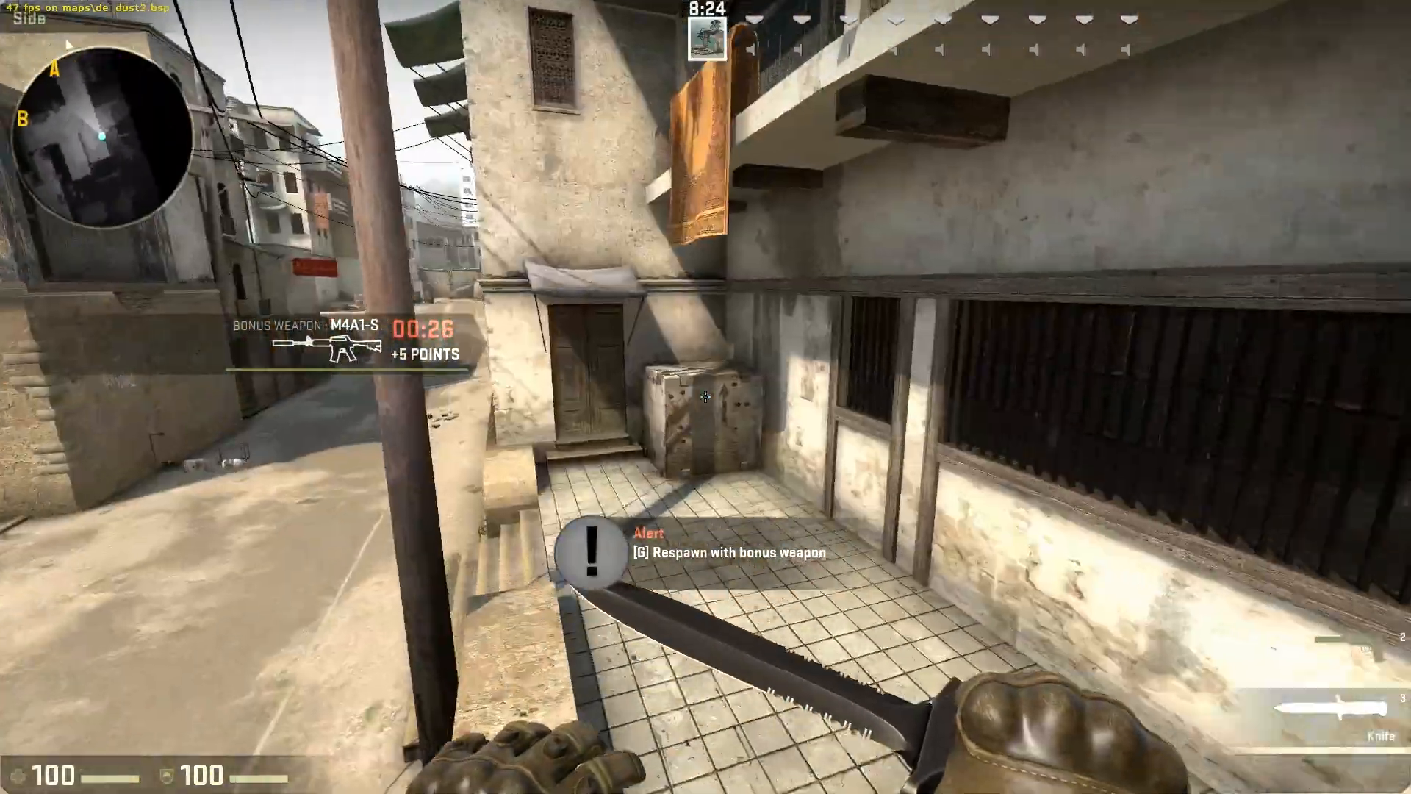